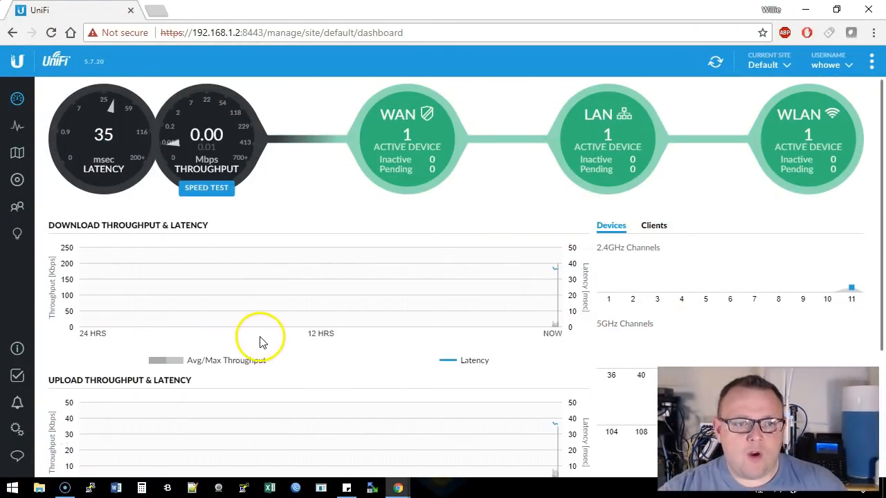
mouse_move(517, 222)
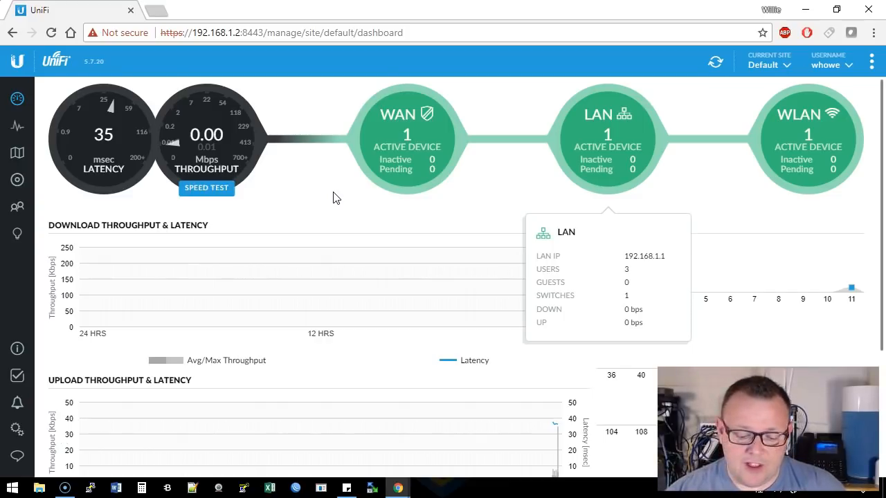
mouse_move(640, 104)
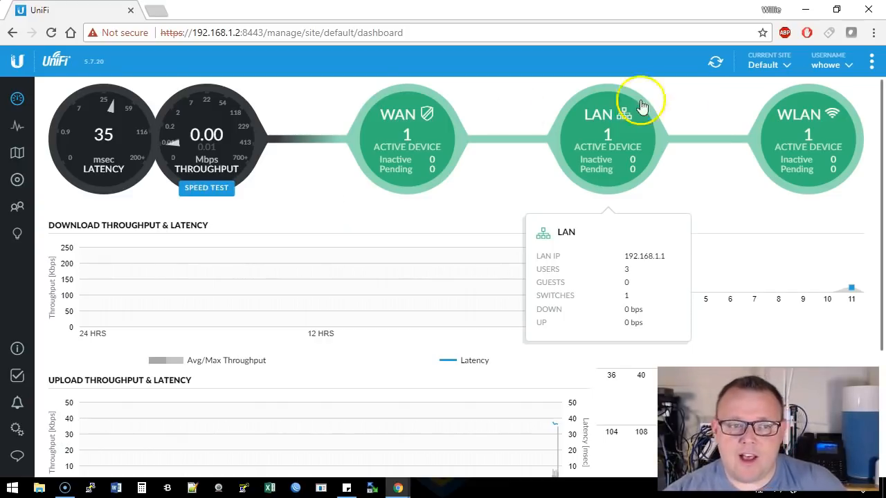
Step: Check the site list, then change the site name to 'Lab Site 1' and apply
left_click(787, 64)
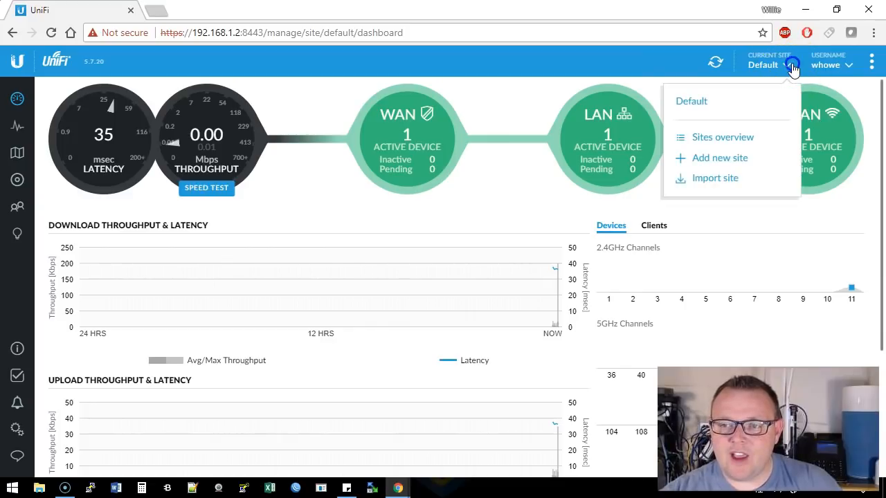
left_click(787, 65)
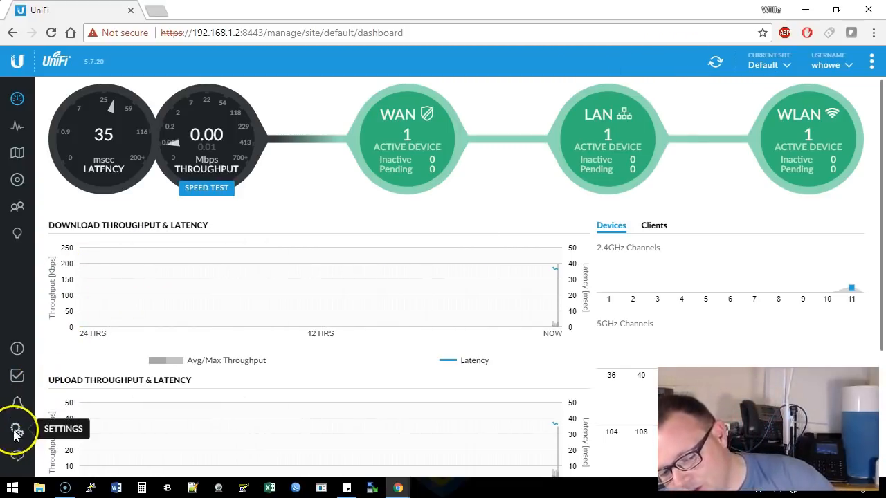
left_click(16, 429)
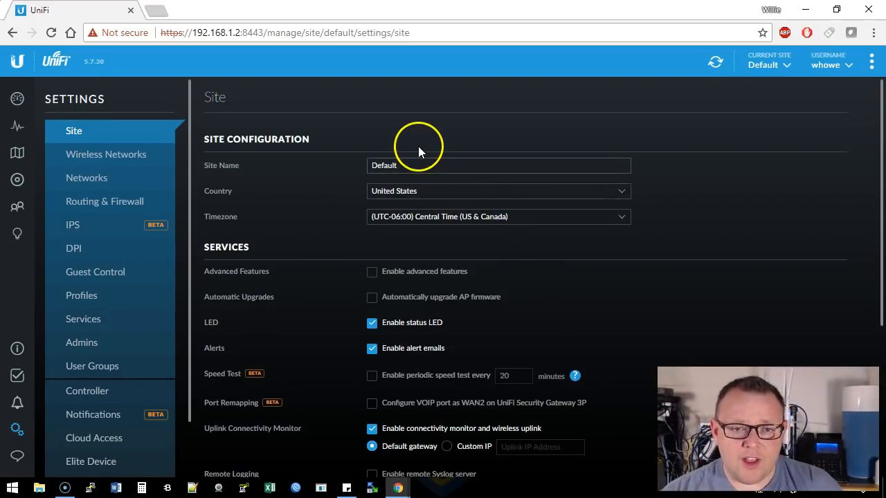
mouse_move(770, 63)
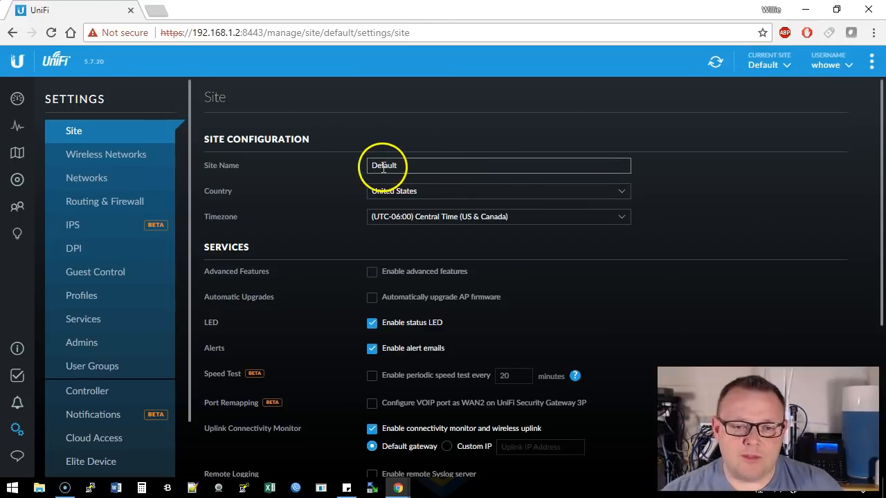
mouse_move(744, 124)
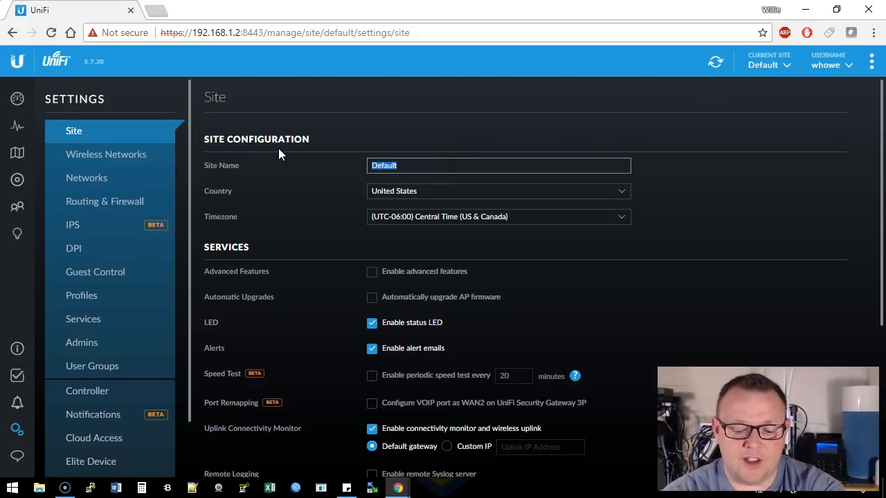
type("Lab")
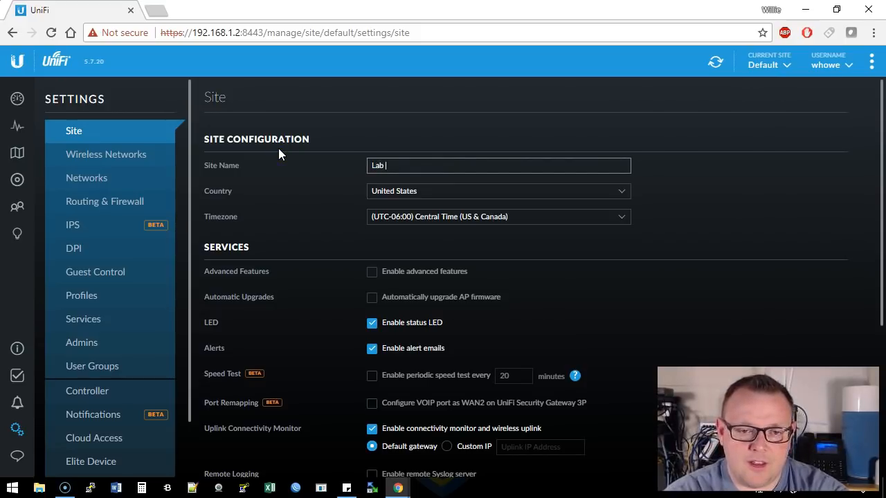
type("Site 1")
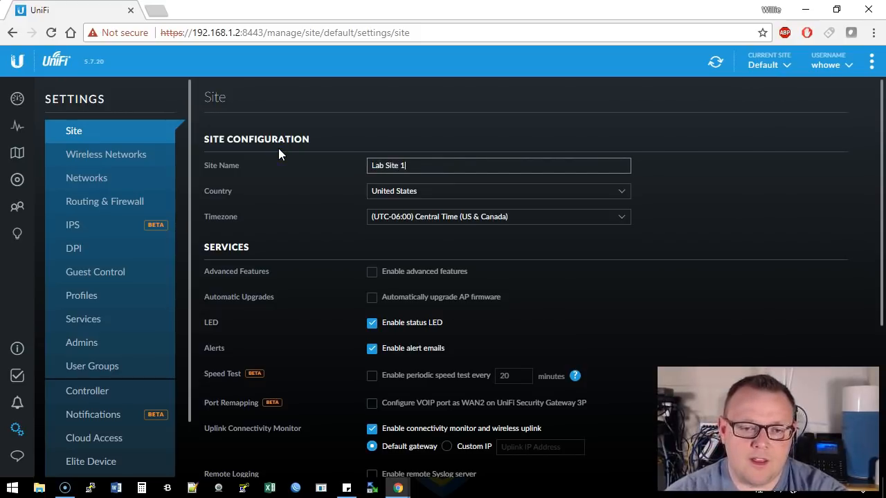
scroll("down", 3)
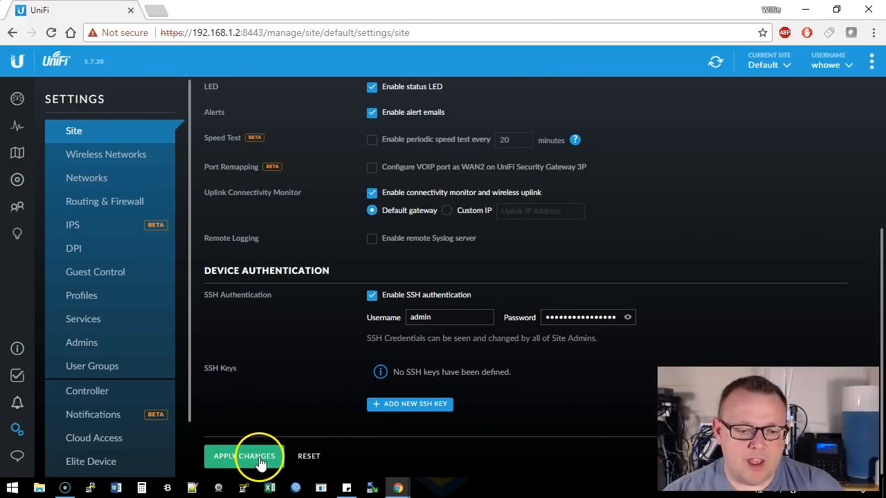
left_click(244, 455)
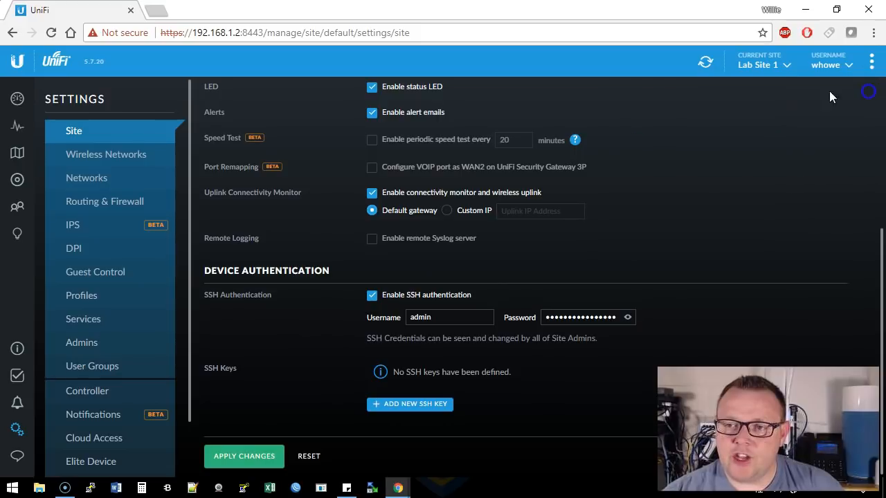
mouse_move(718, 176)
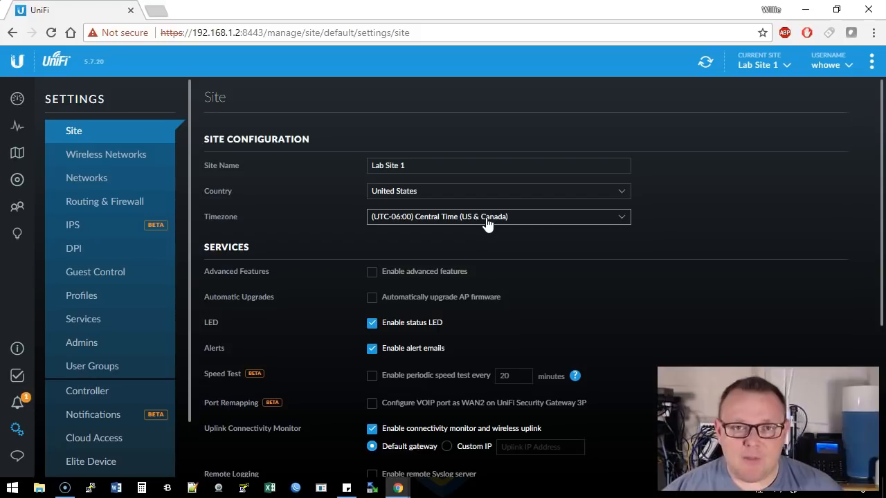
mouse_move(31, 446)
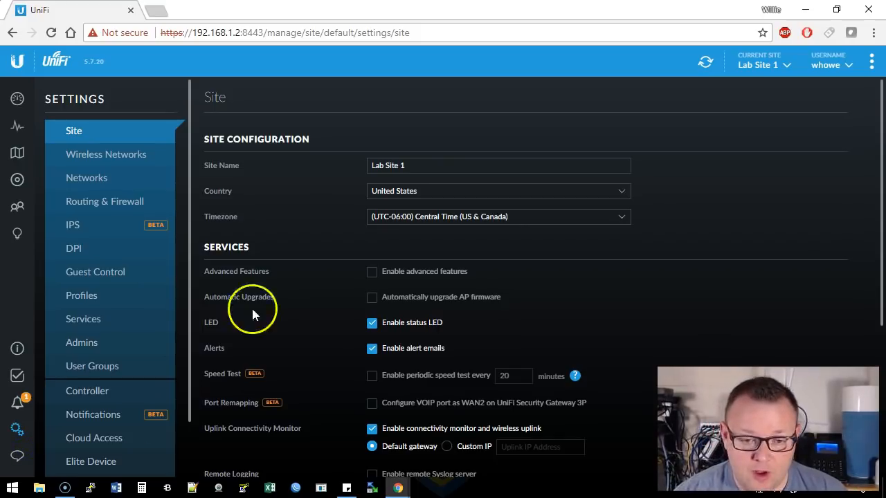
scroll("down", 3)
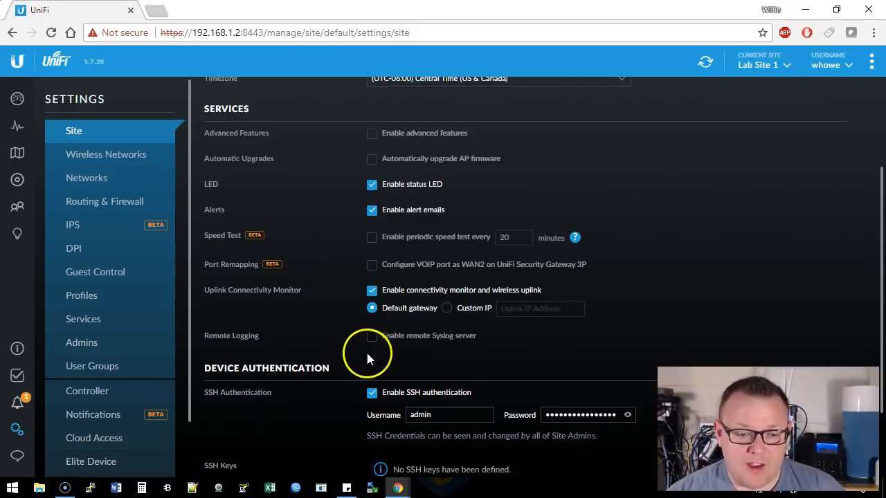
mouse_move(379, 357)
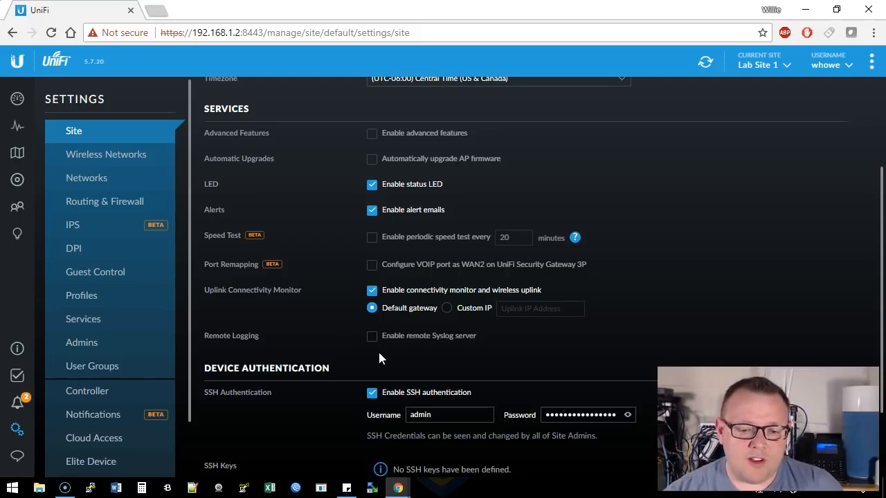
mouse_move(387, 346)
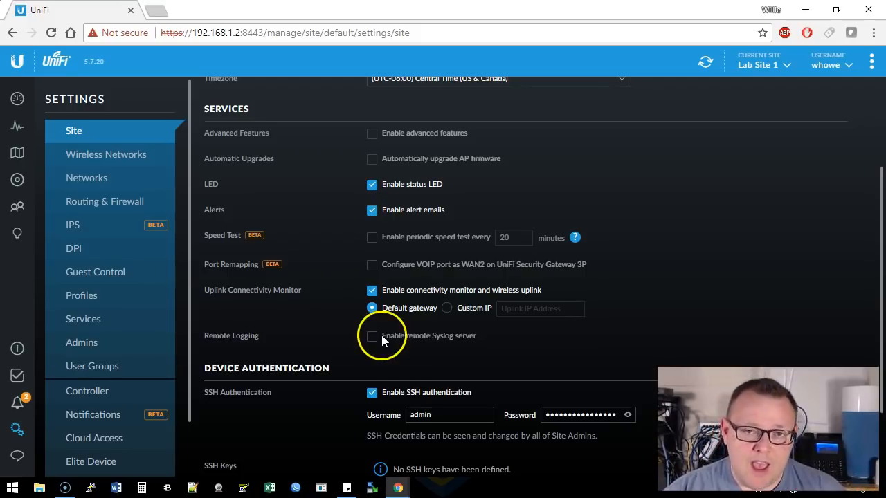
mouse_move(344, 351)
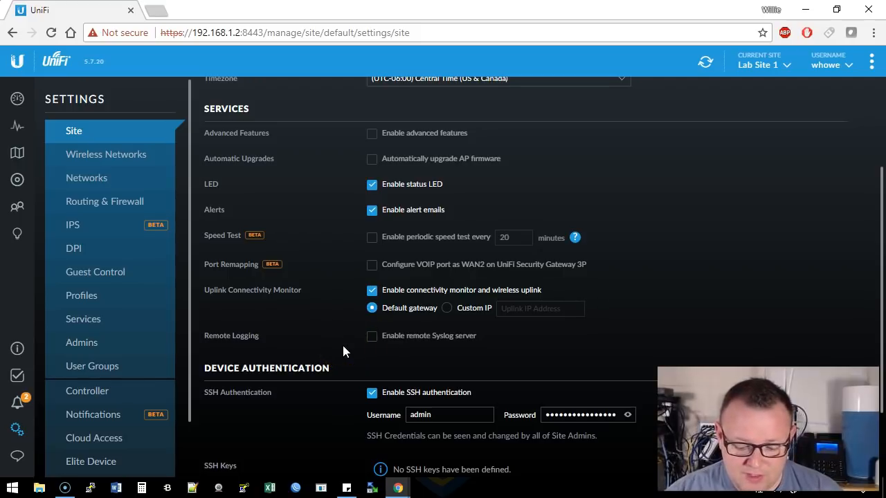
mouse_move(145, 232)
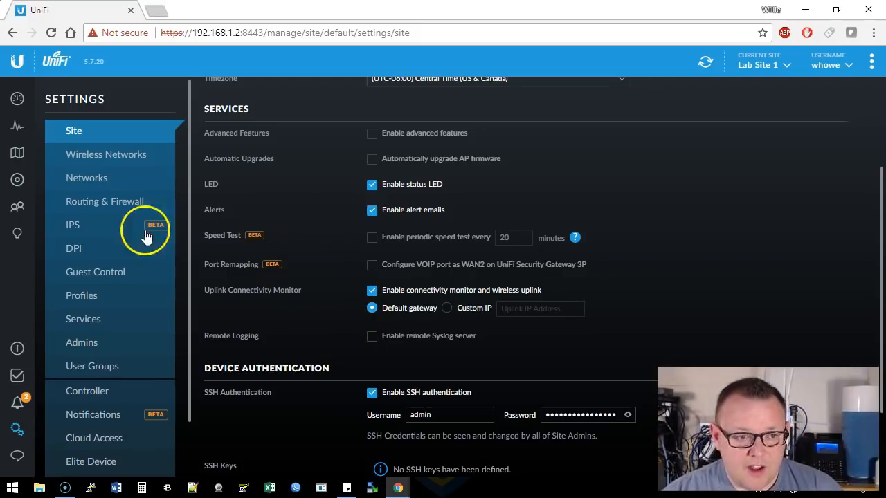
Step: Create and save a new open wireless network named 'Guest'
left_click(106, 154)
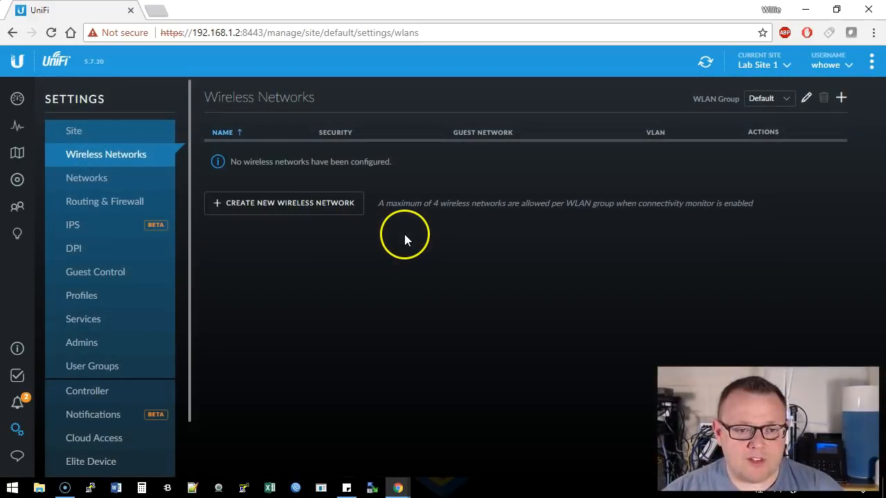
mouse_move(320, 208)
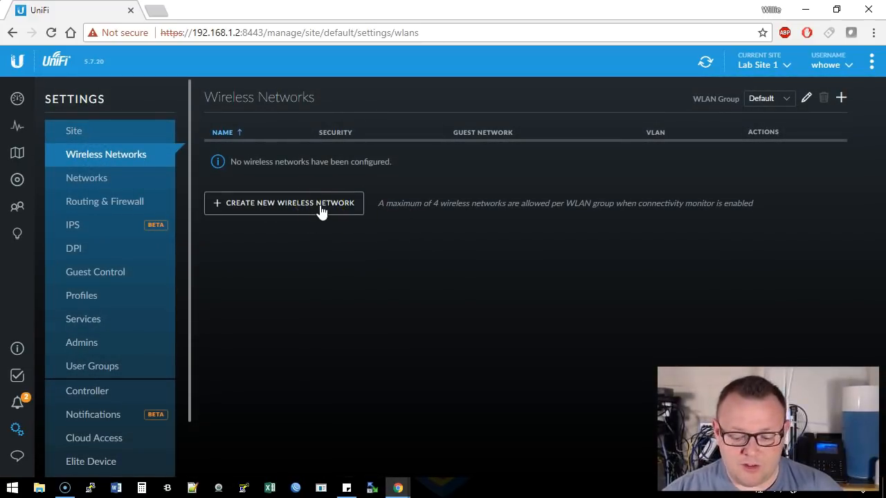
left_click(283, 203)
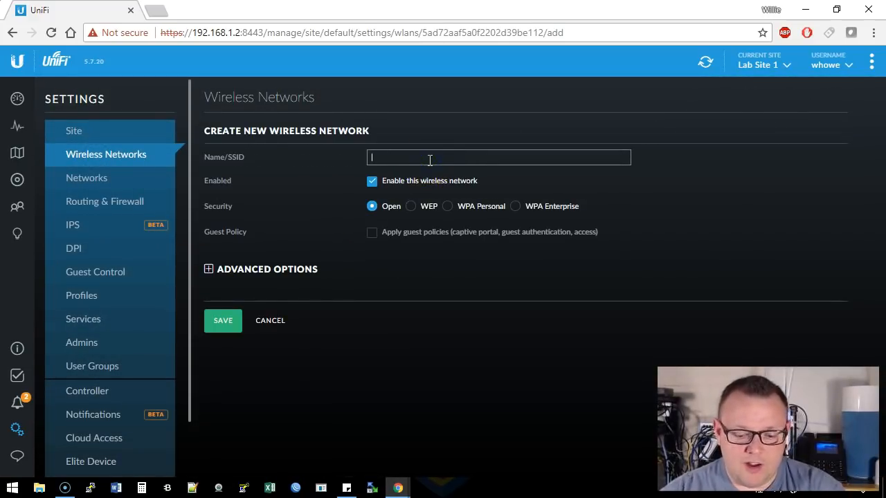
type("Guest")
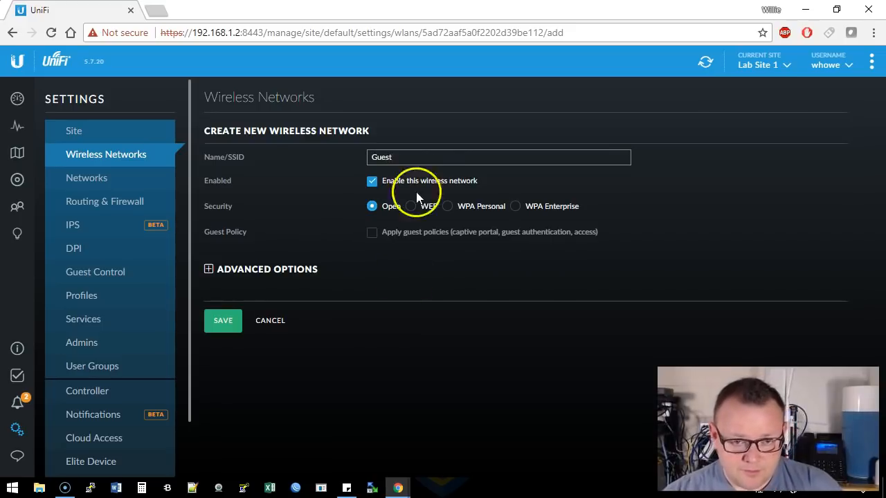
left_click(223, 321)
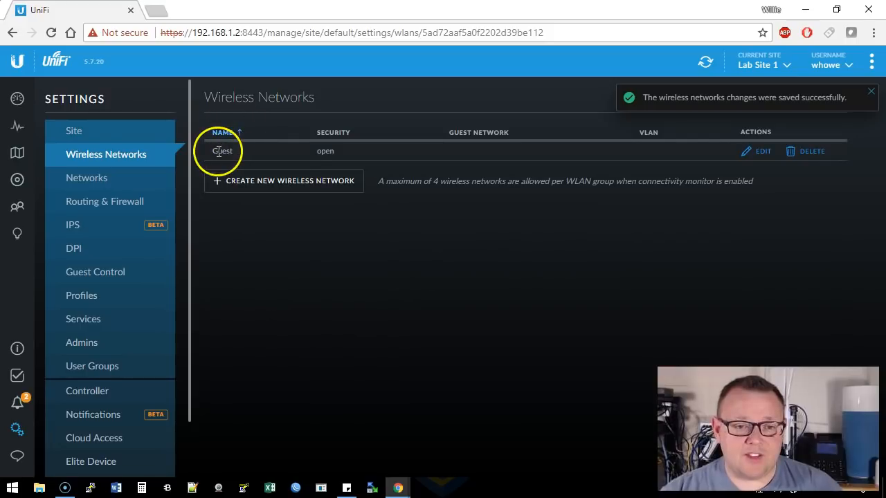
mouse_move(762, 151)
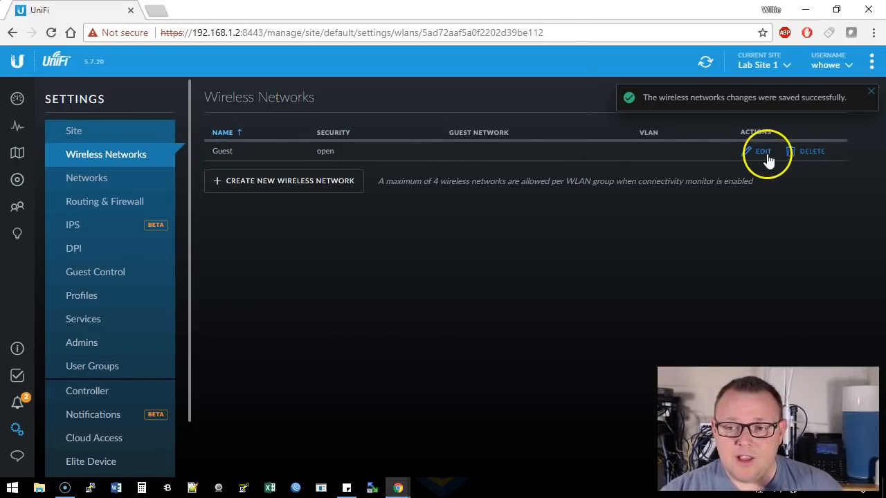
Step: Edit the Guest network to apply guest policies and save
left_click(762, 150)
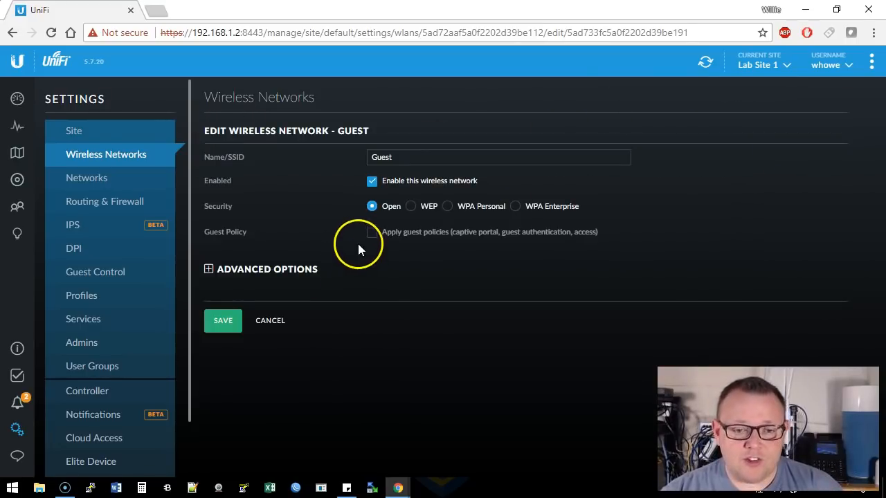
left_click(372, 232)
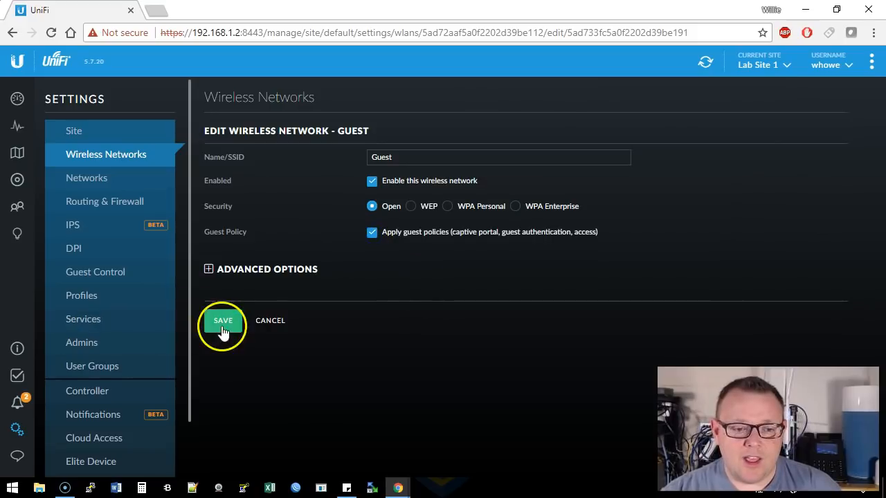
left_click(223, 320)
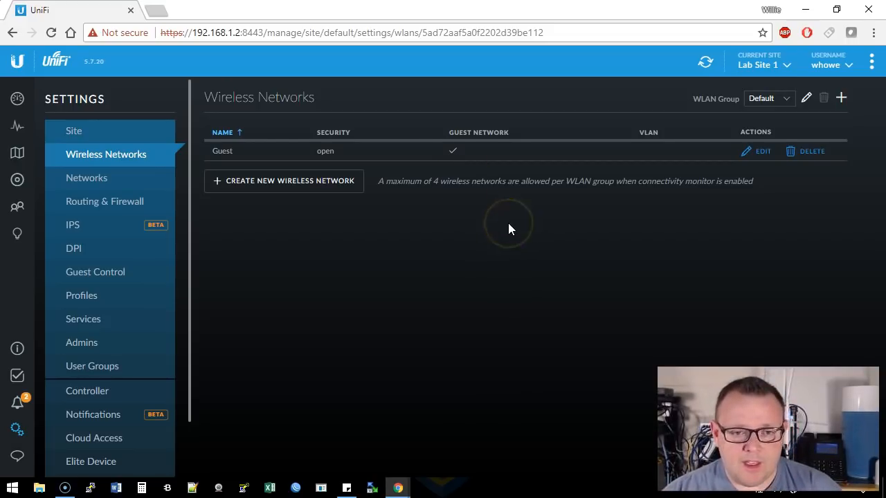
mouse_move(414, 171)
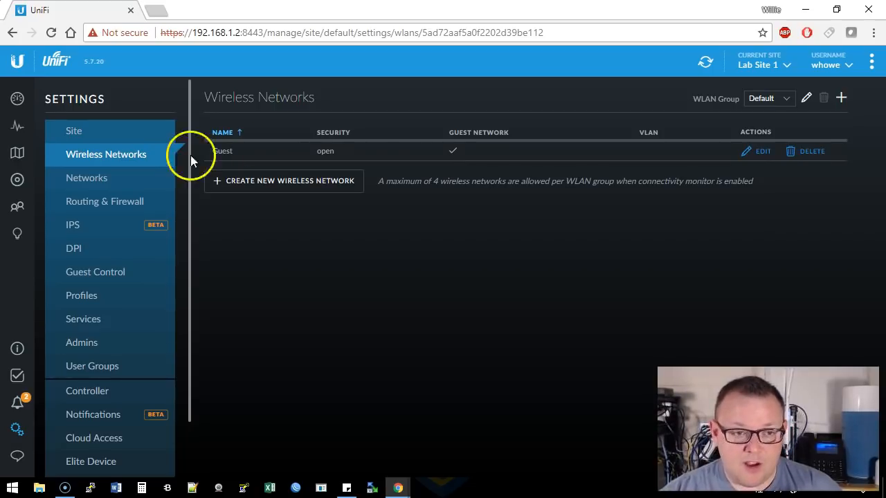
Step: Enable remote syslog to 10.10.10.100 on port 514 and apply the site settings
left_click(73, 131)
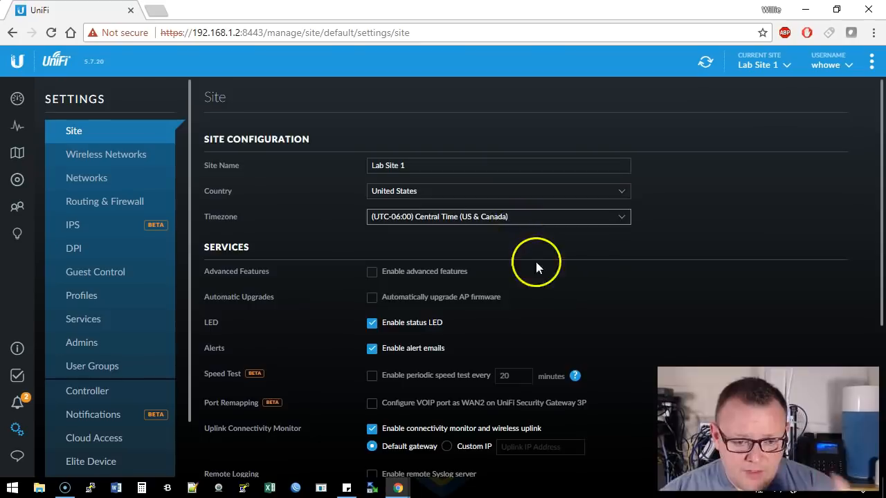
scroll("down", 3)
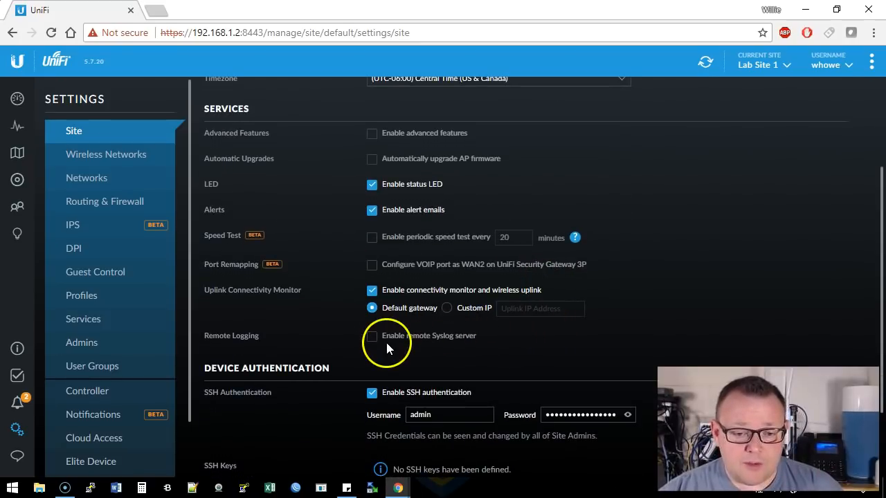
left_click(371, 336)
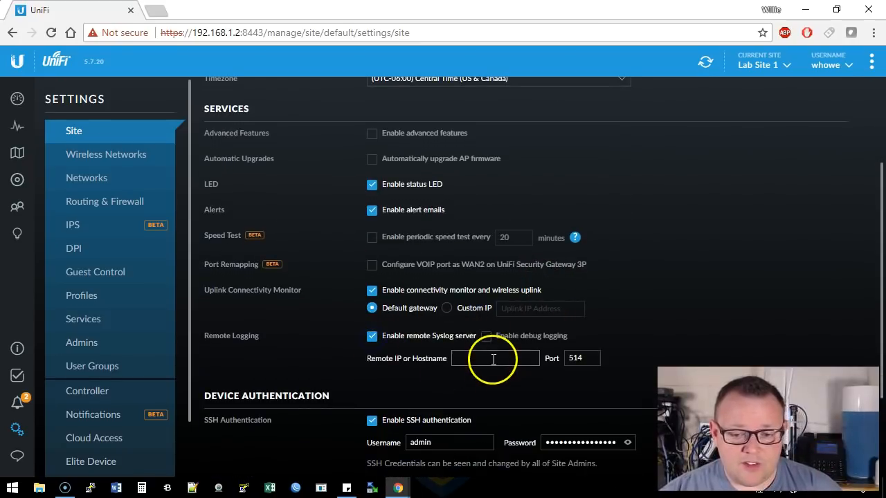
type("10.10.10.100")
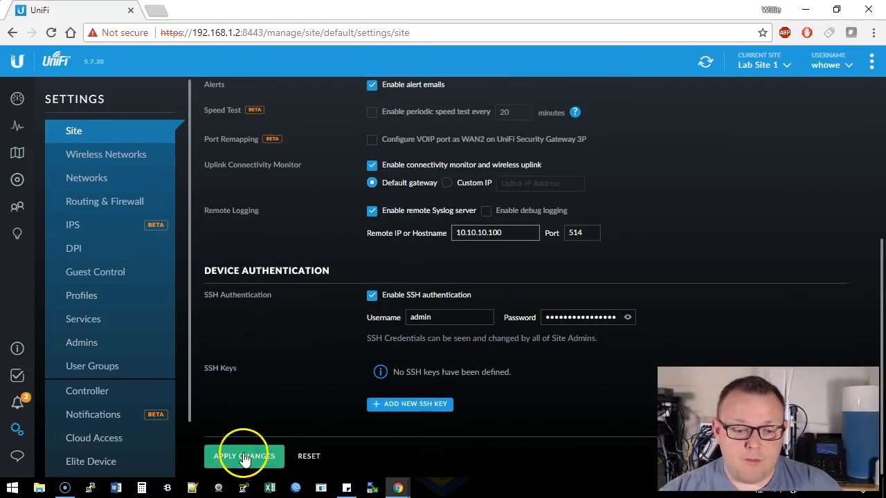
left_click(244, 456)
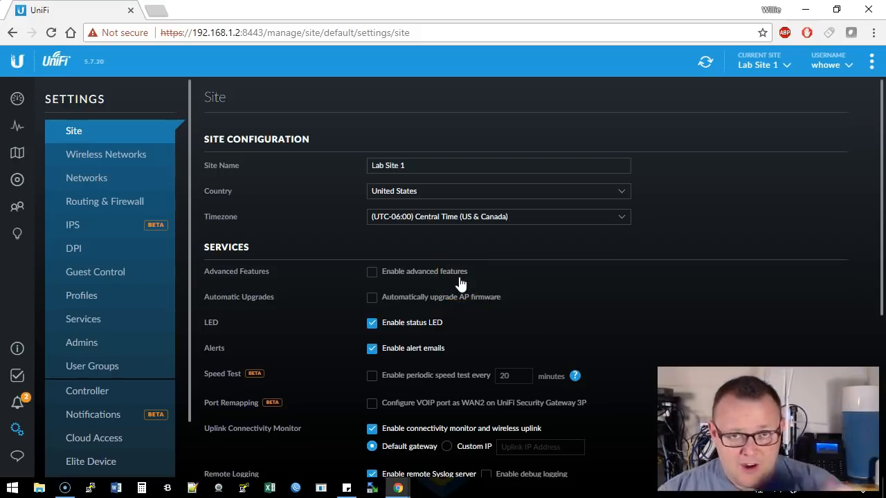
scroll("down", 3)
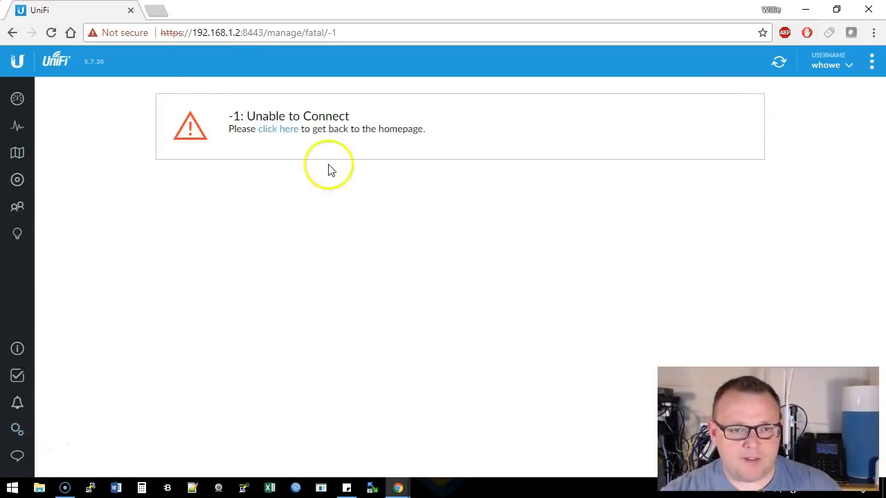
Step: Select the error page's URL, then return to the site dashboard to reload
left_click(590, 33)
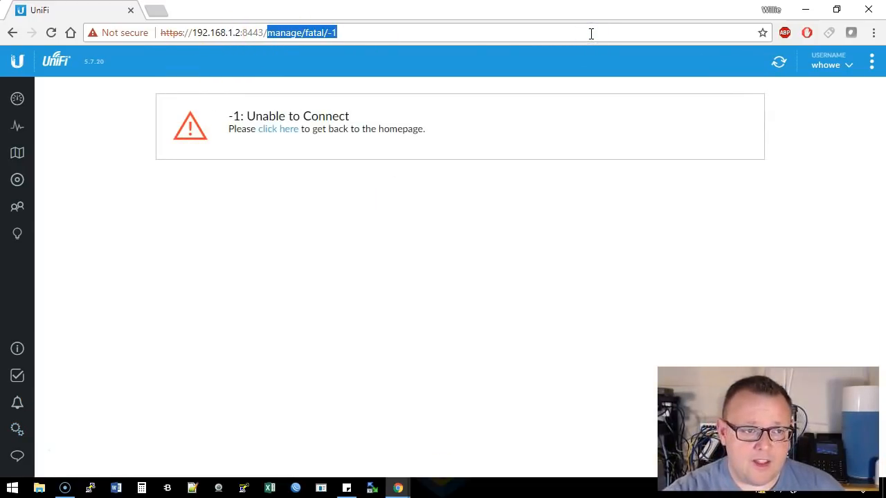
mouse_move(17, 98)
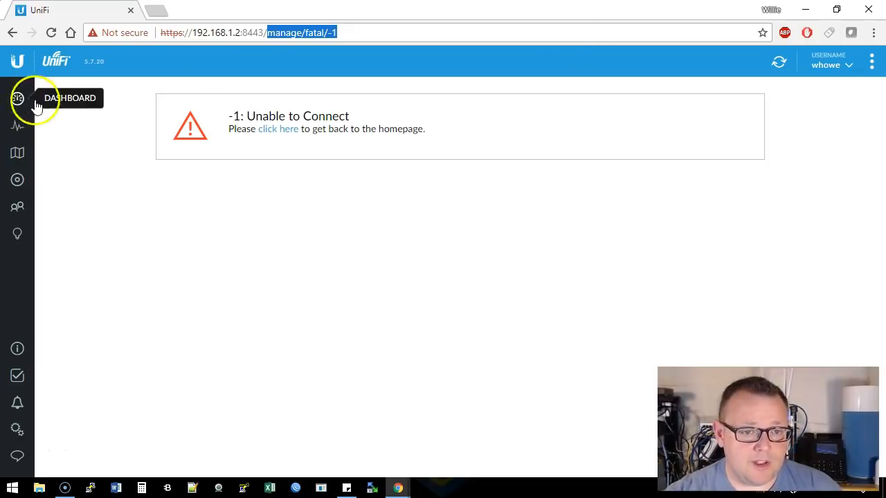
left_click(18, 98)
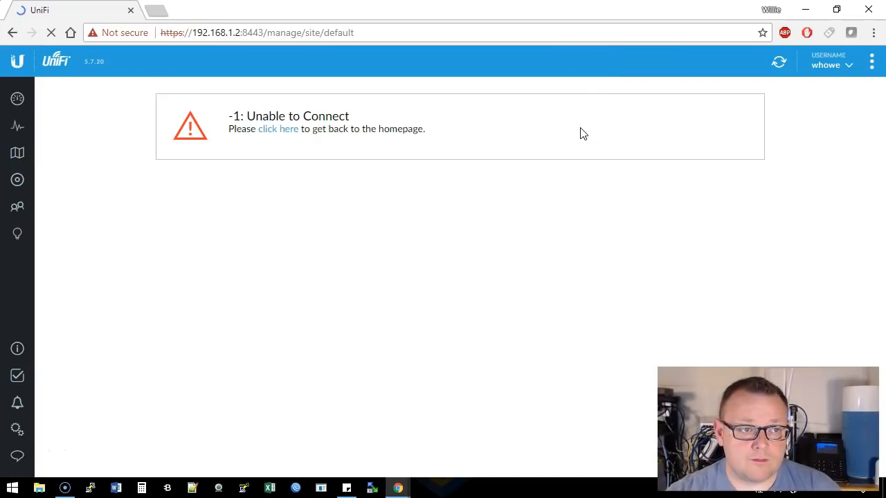
mouse_move(582, 137)
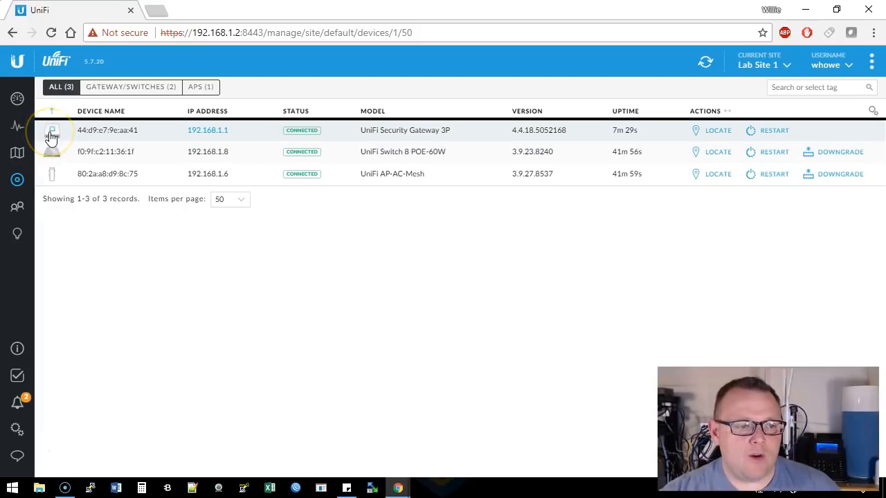
mouse_move(442, 136)
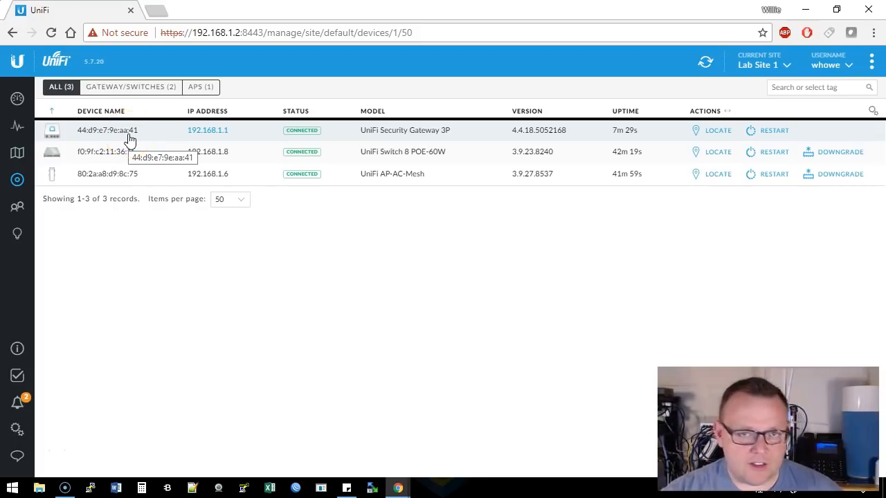
Step: Set the gateway's alias to 'Lab USG' and save
left_click(108, 130)
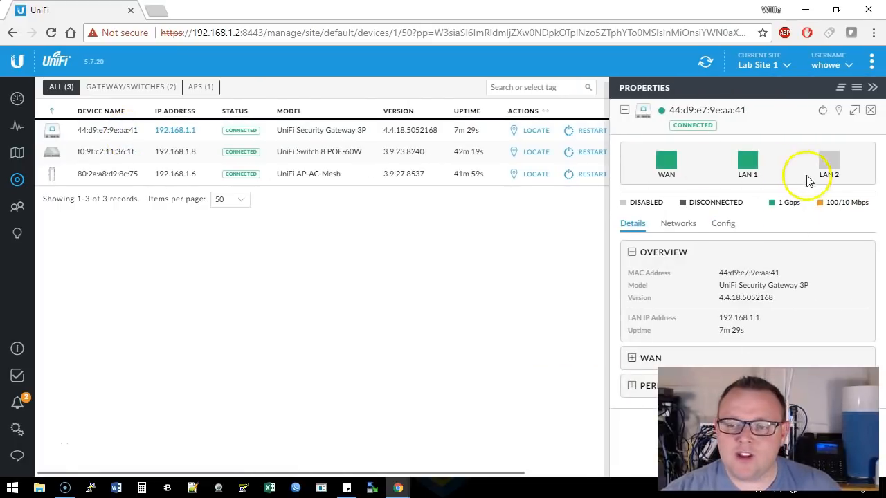
left_click(723, 223)
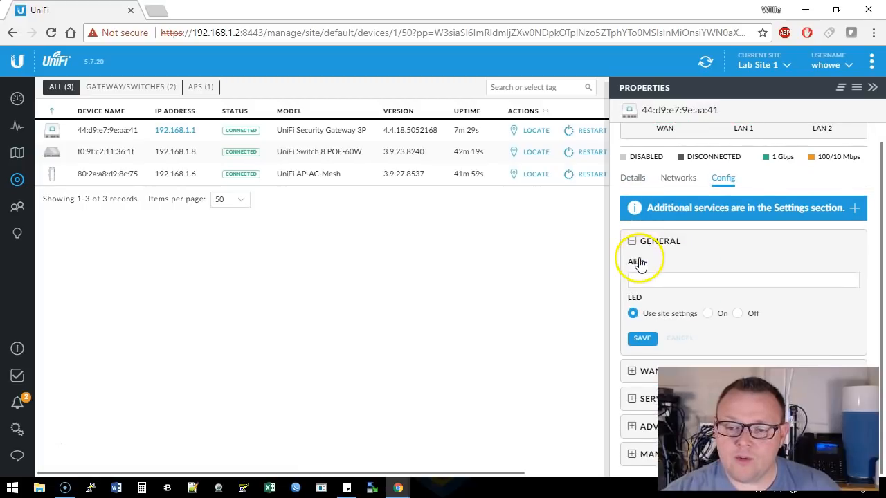
left_click(743, 280)
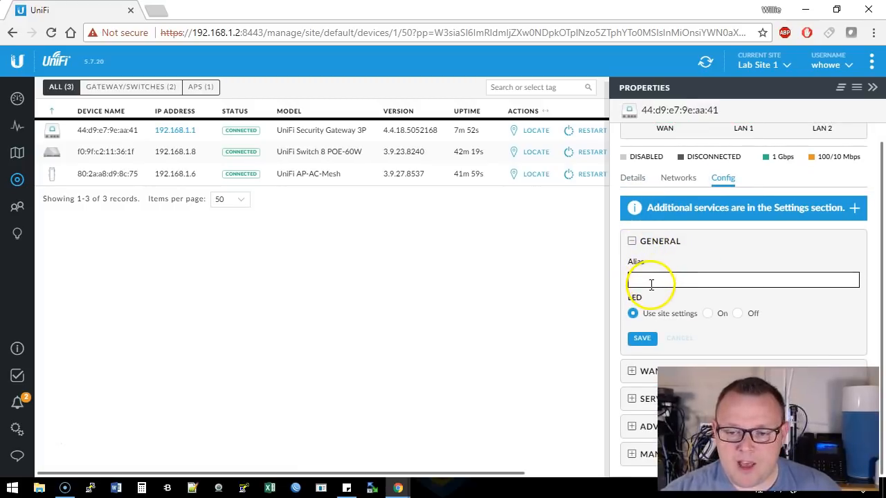
type("Lab U")
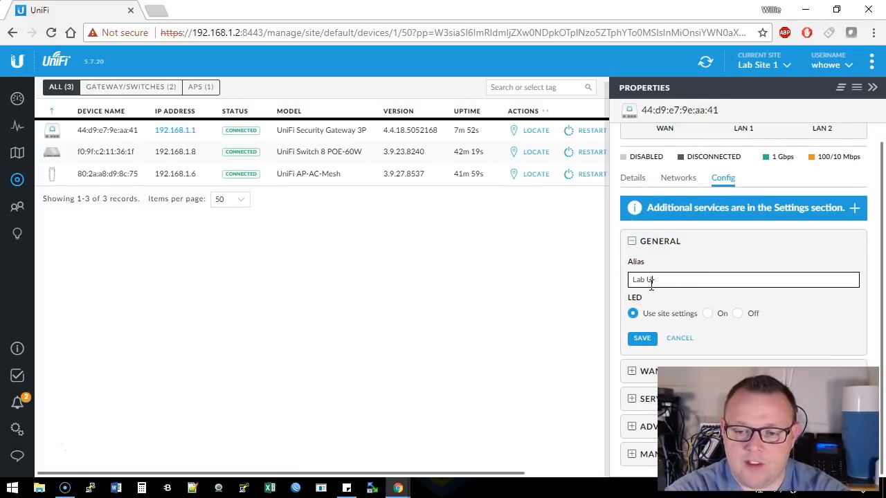
left_click(642, 338)
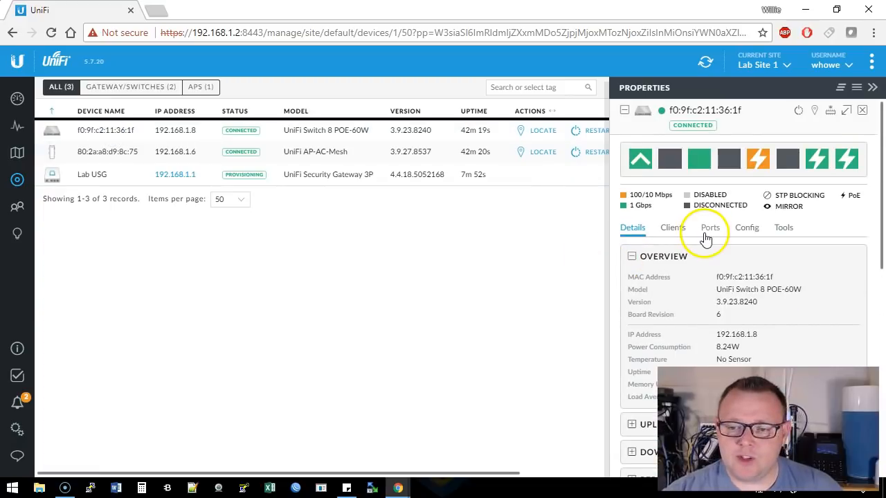
Step: Rename the switch to 'Switch 1' and the access point to 'AP 1'
left_click(747, 227)
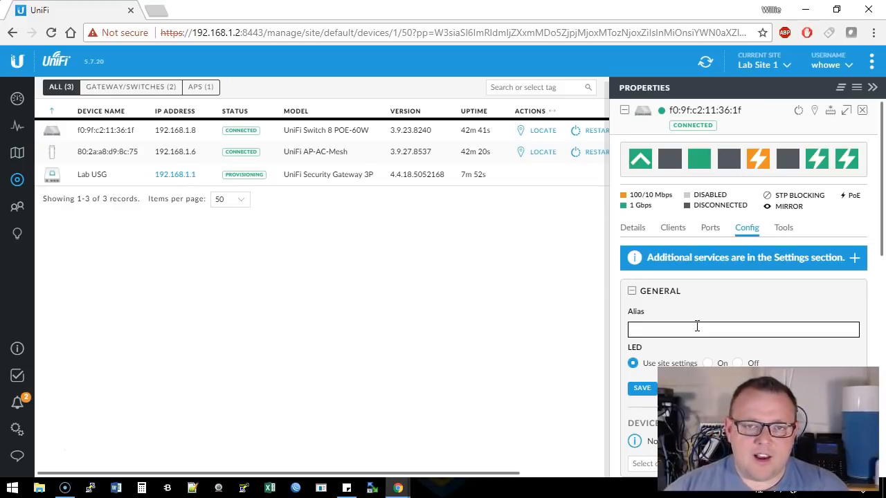
type("Switch 1")
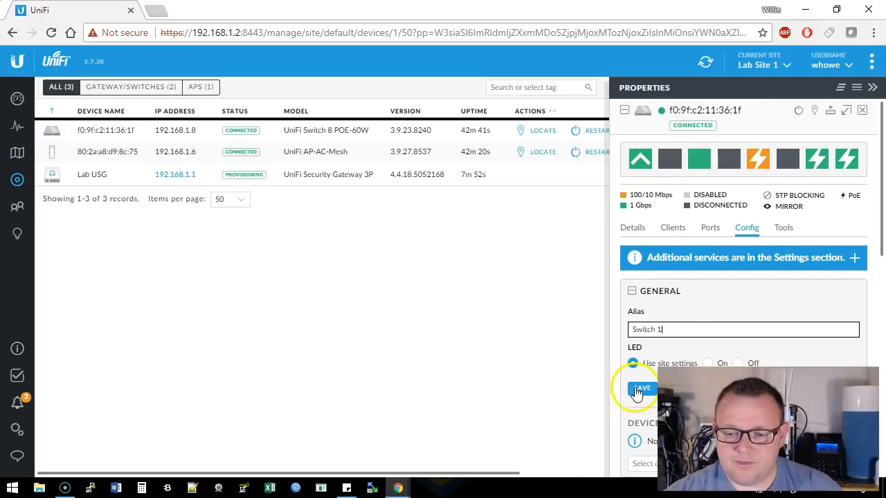
left_click(640, 388)
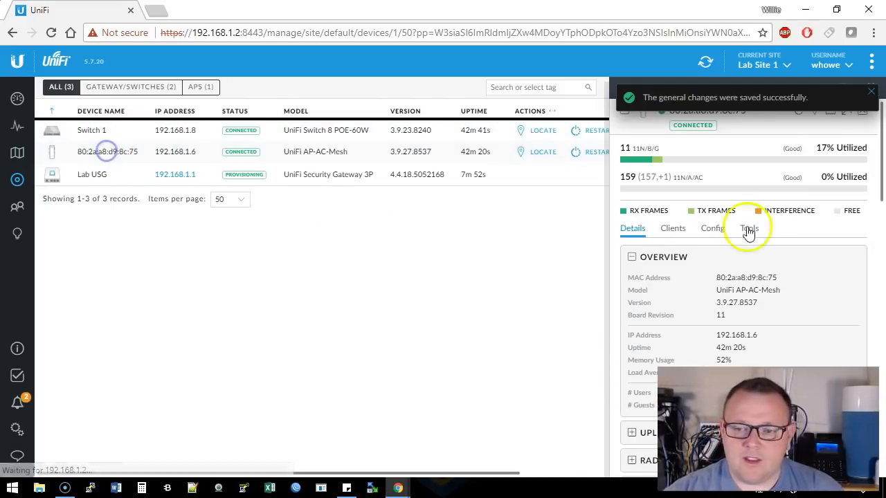
left_click(712, 227)
type("AP 1")
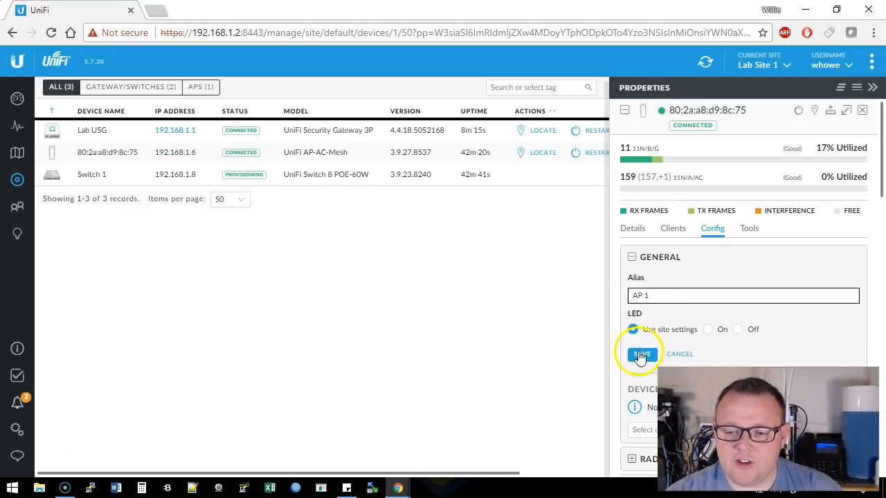
left_click(642, 353)
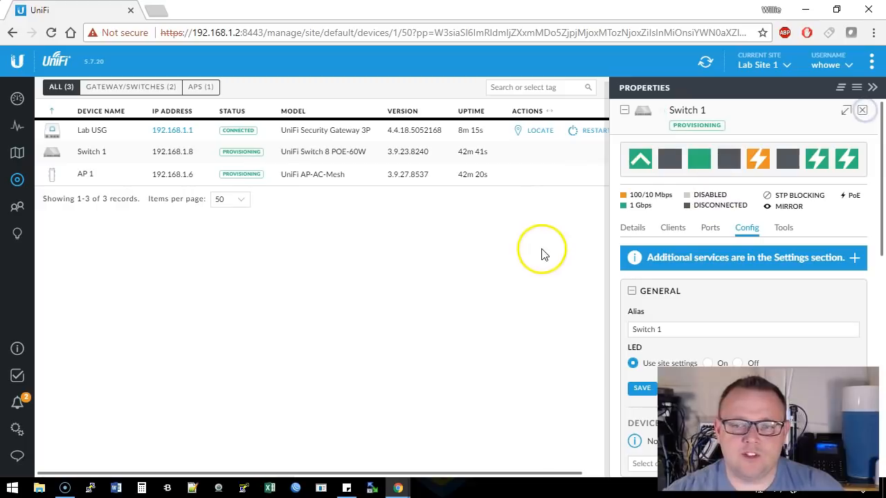
Step: Close the device Properties panel to view the connected device list
left_click(861, 111)
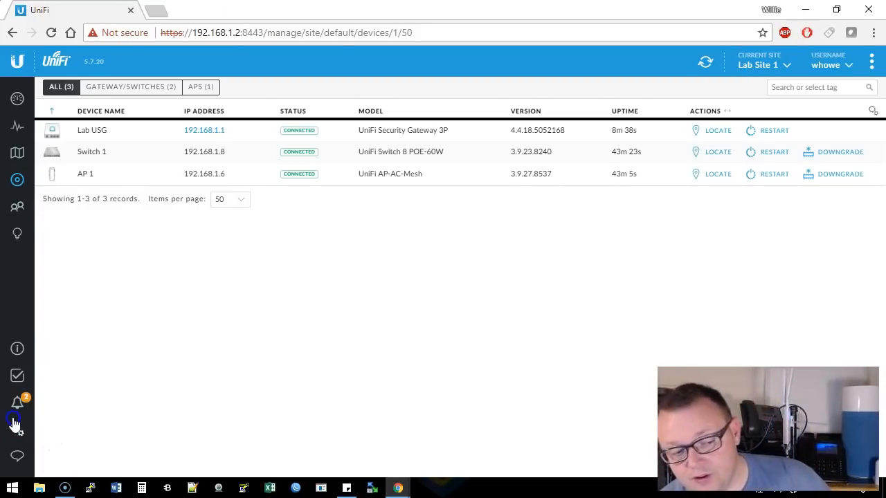
Step: Turn SNMPv3 on under Services settings, then go to Routing & Firewall
left_click(17, 428)
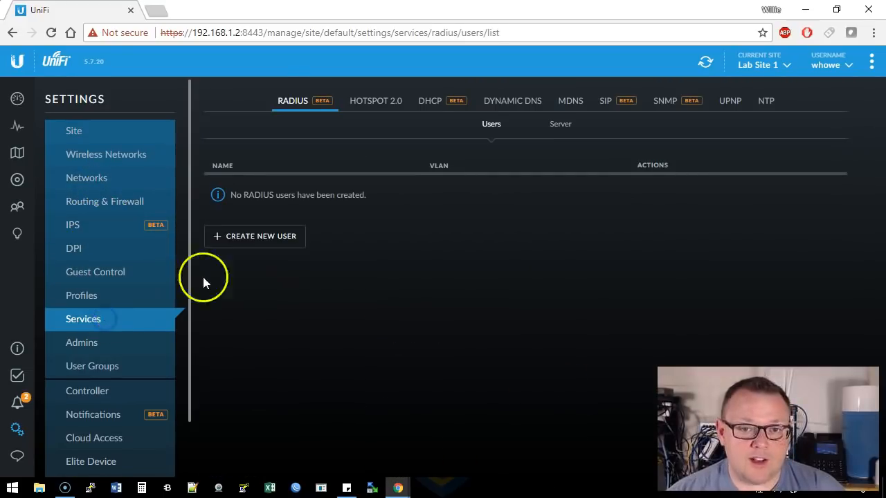
left_click(664, 100)
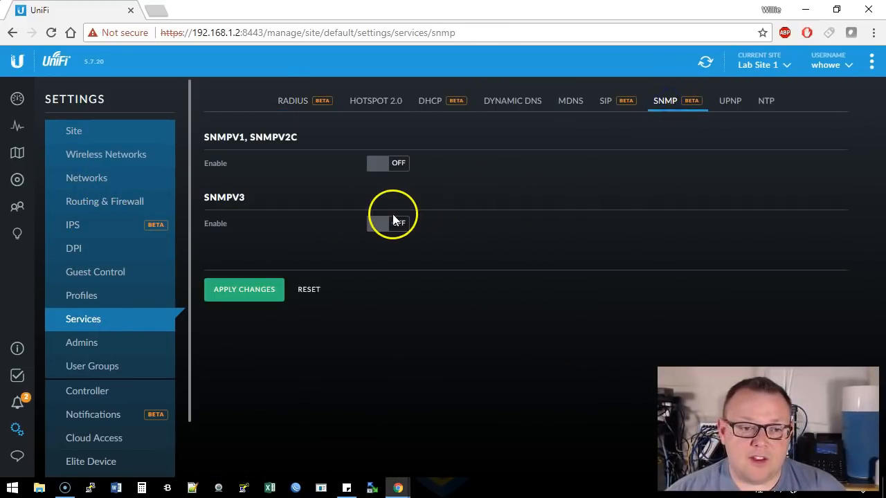
left_click(387, 223)
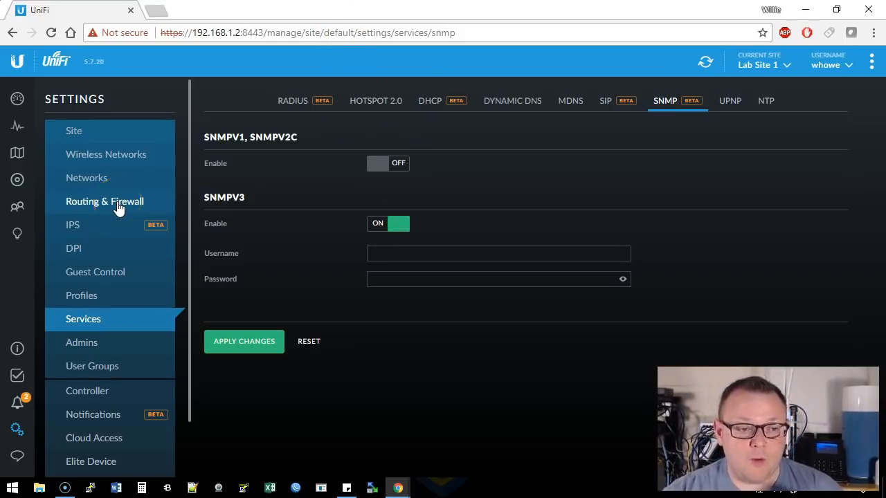
left_click(104, 201)
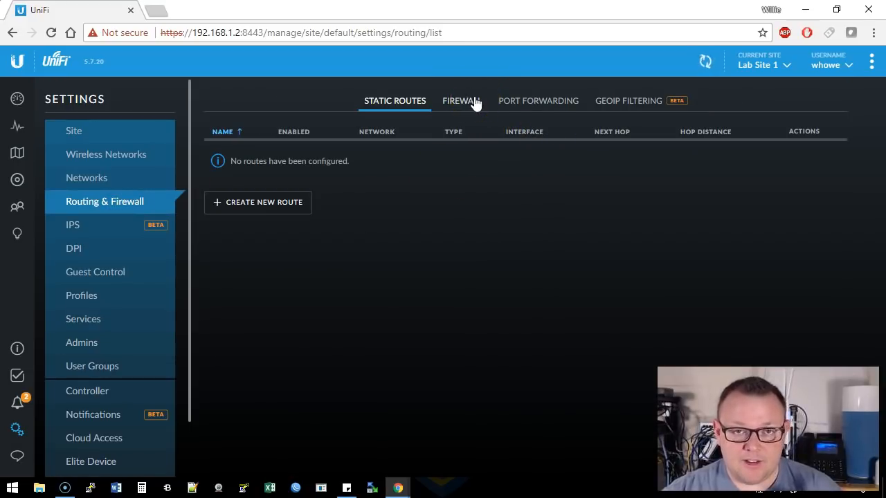
Step: Switch off the SIP conntrack module under Firewall settings
left_click(462, 100)
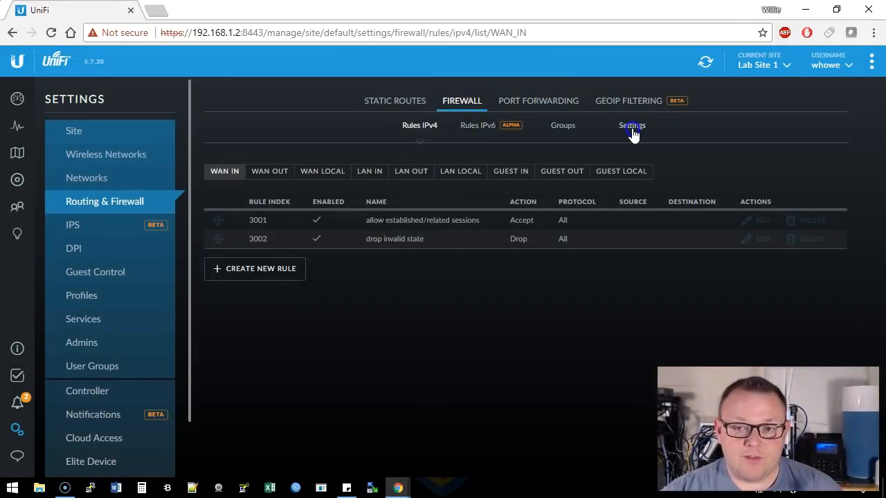
left_click(631, 126)
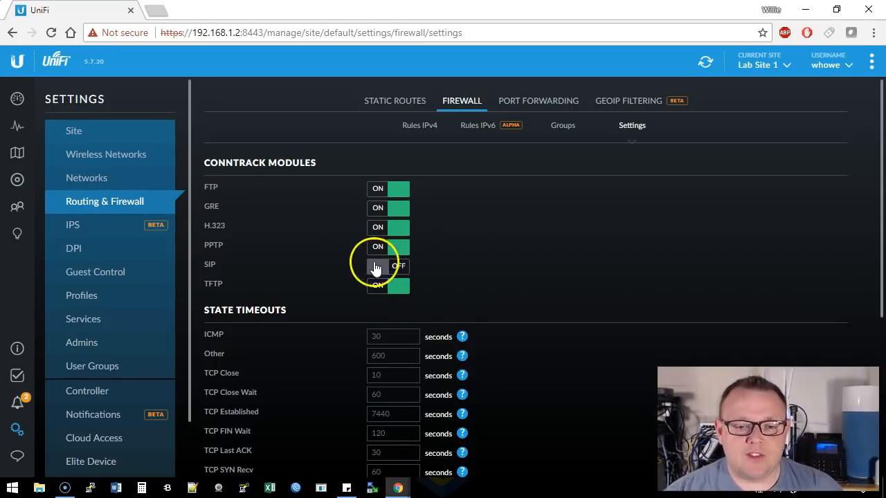
left_click(388, 266)
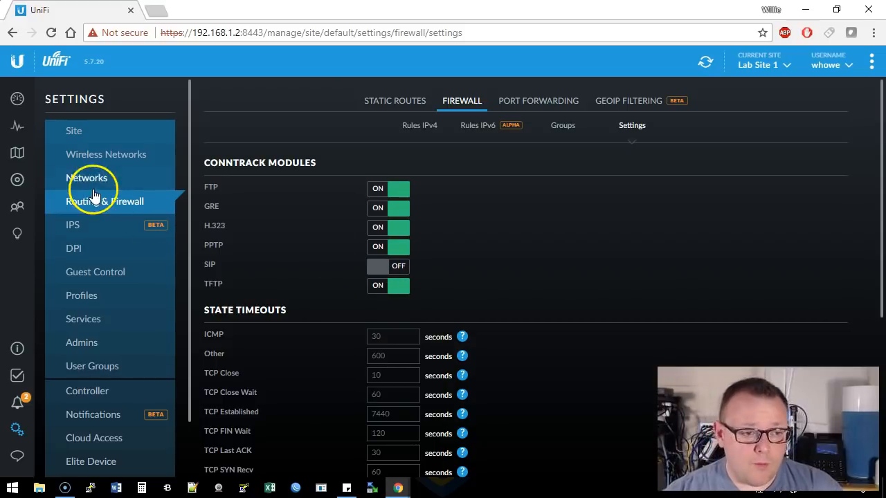
mouse_move(121, 164)
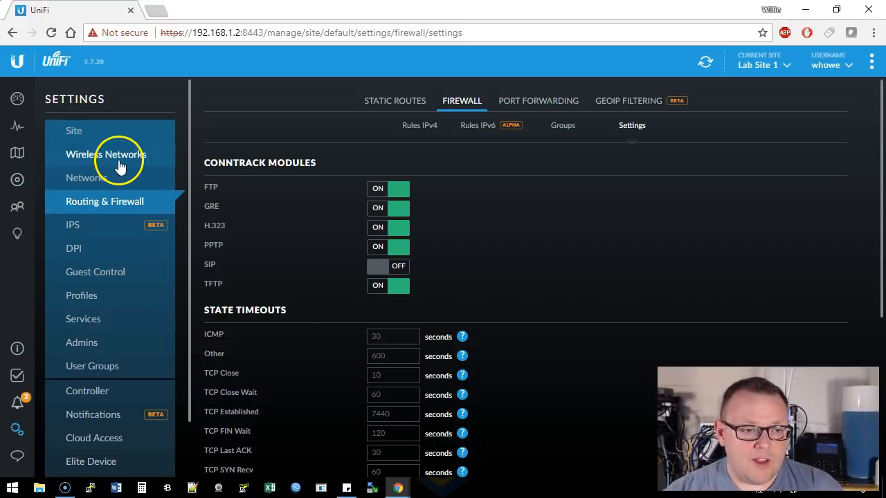
Step: View the Wireless Networks settings, then move to the User Groups settings
left_click(106, 153)
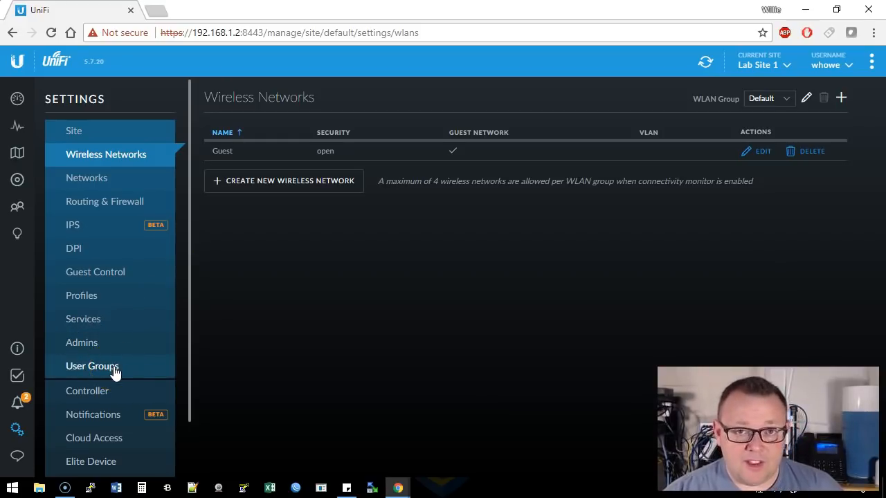
left_click(92, 366)
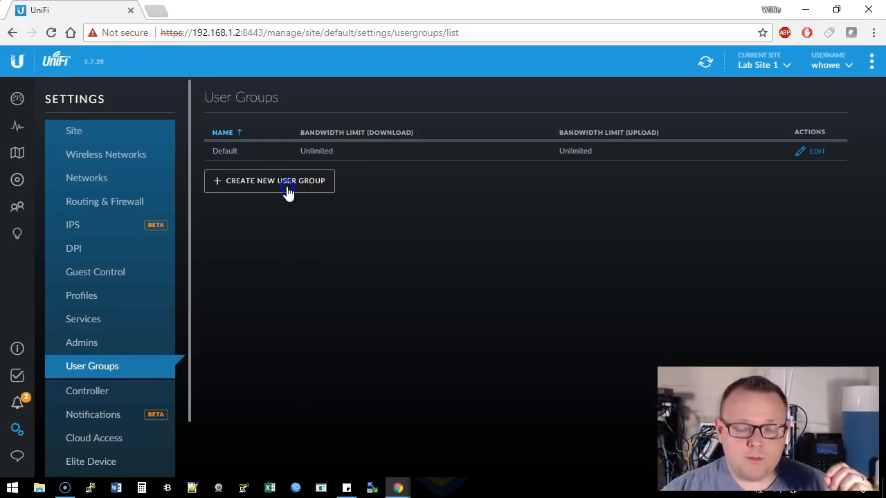
Step: Start a new user group named 'Guest' with bandwidth limits enabled
left_click(269, 180)
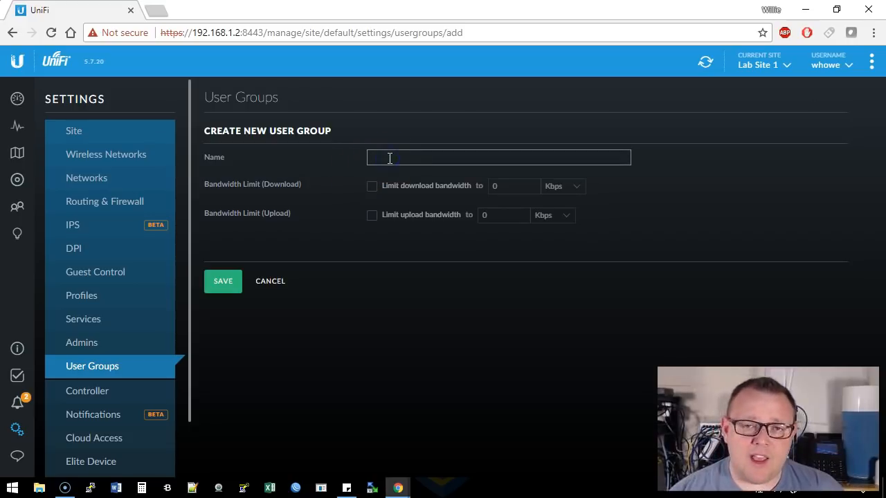
left_click(499, 157)
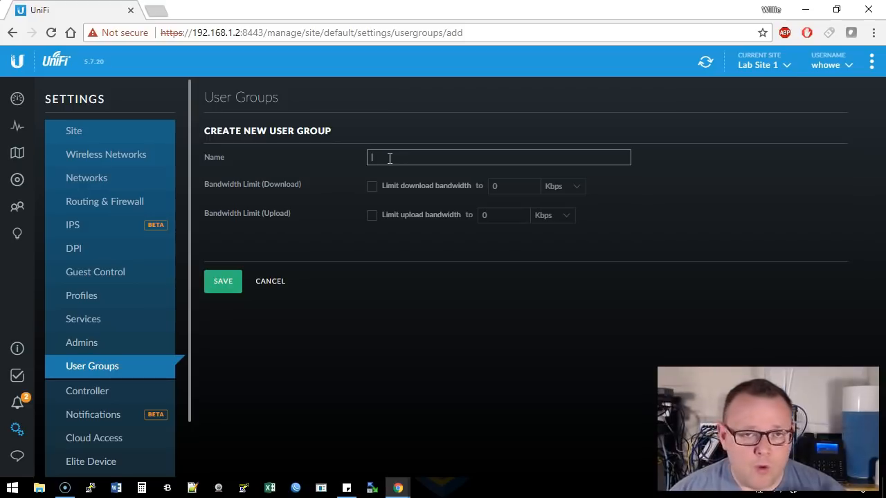
type("Guest")
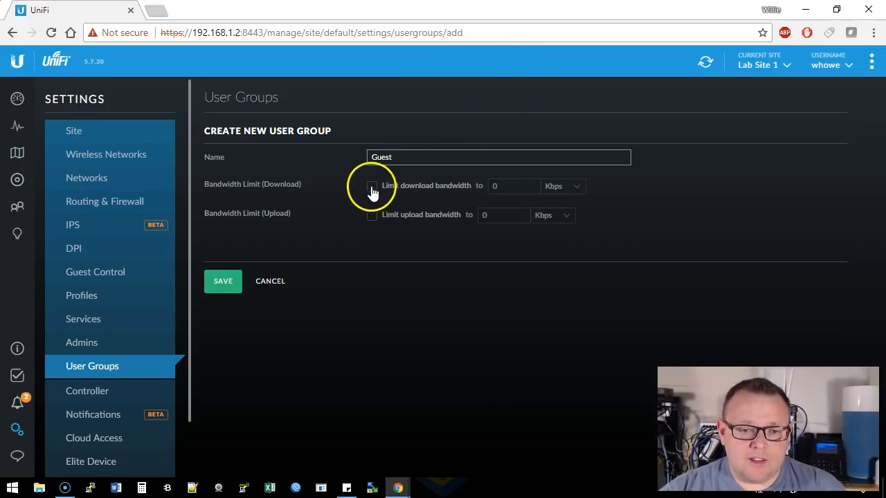
left_click(373, 186)
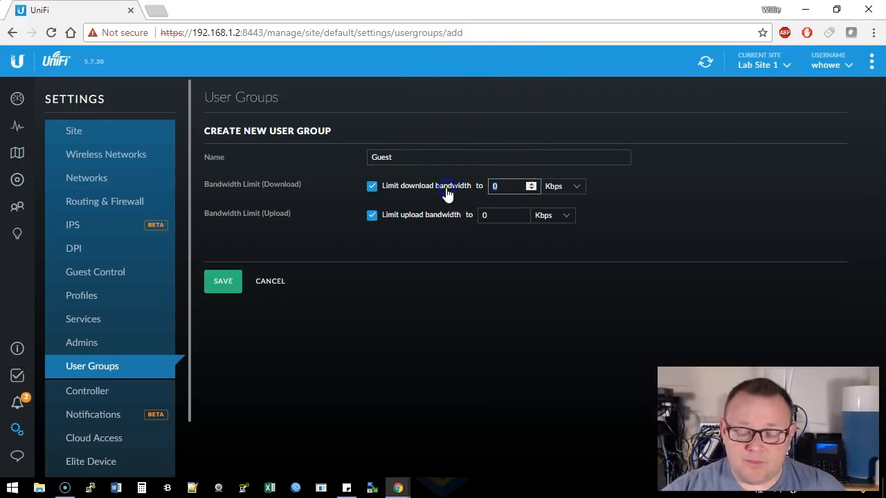
type("1024")
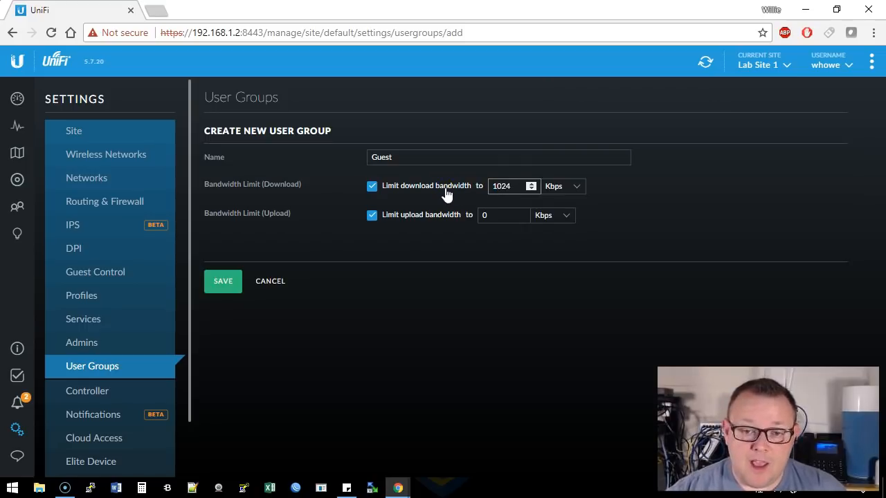
type("1024")
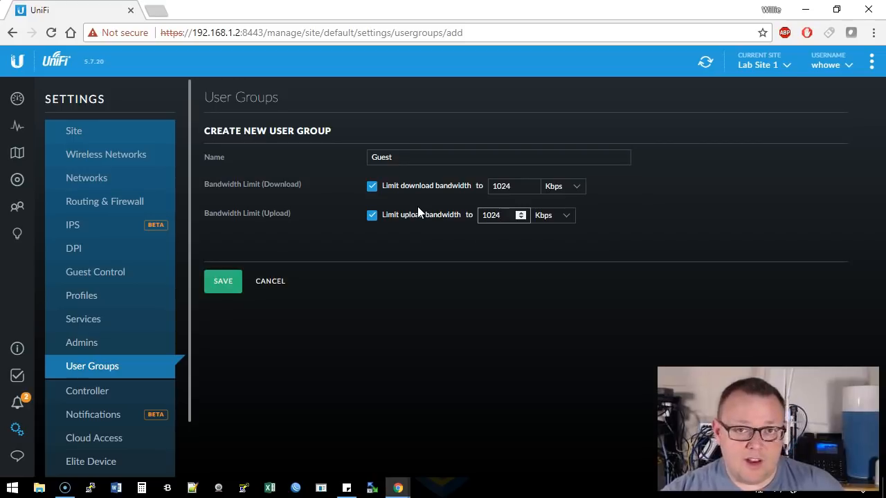
Step: Set download and upload limits to 4096 Kbps and save the group
left_click(515, 185)
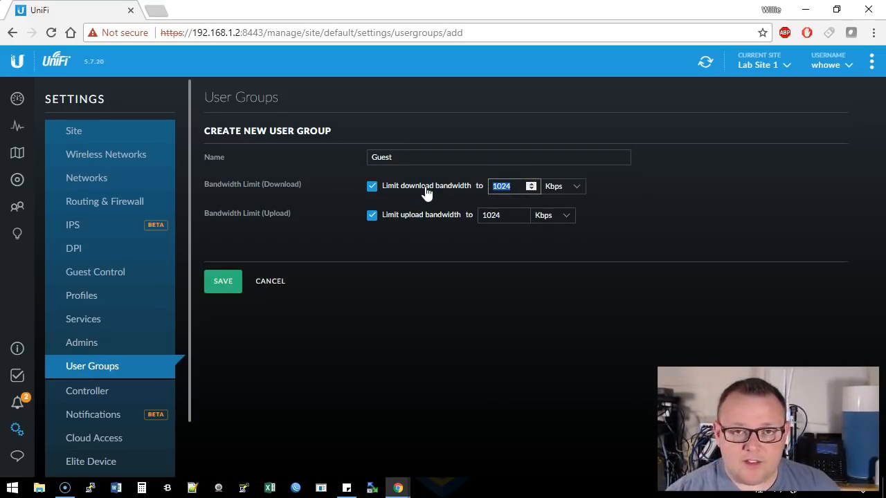
type("4096")
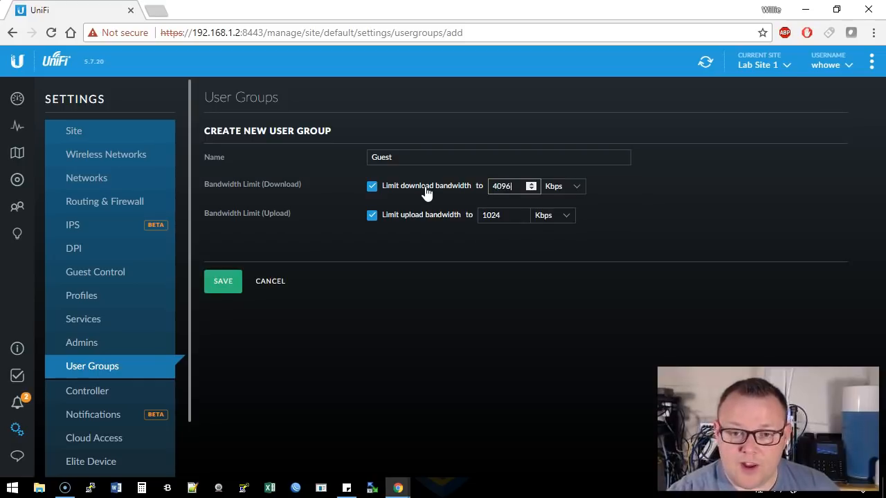
left_click(503, 215)
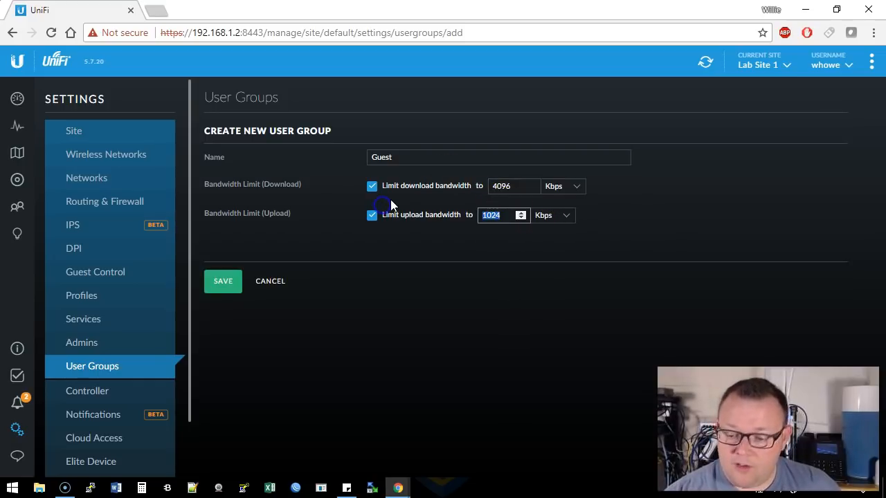
type("4096")
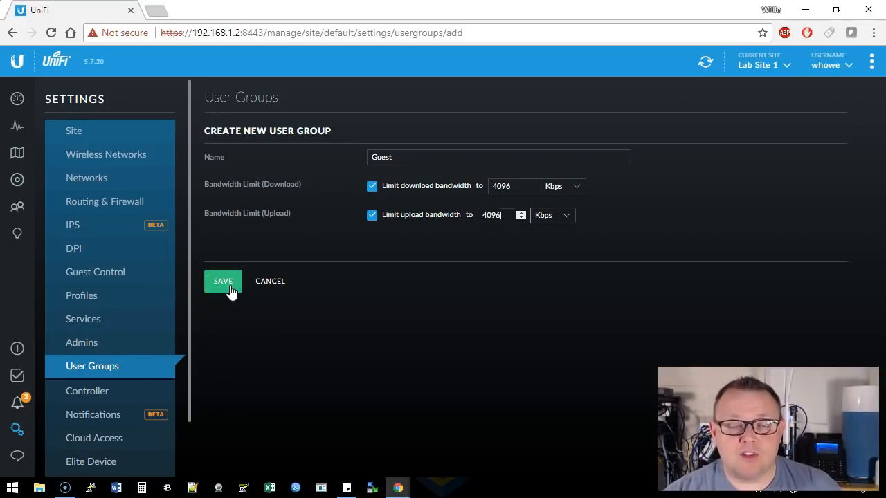
left_click(223, 280)
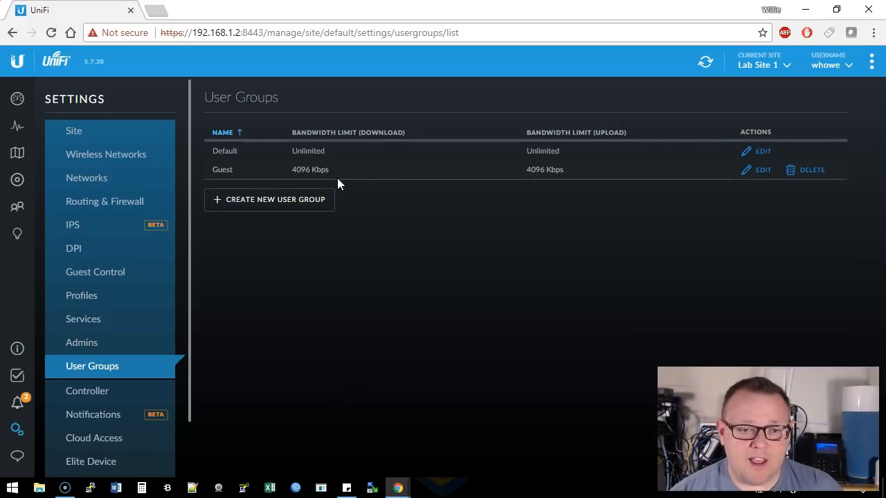
mouse_move(346, 176)
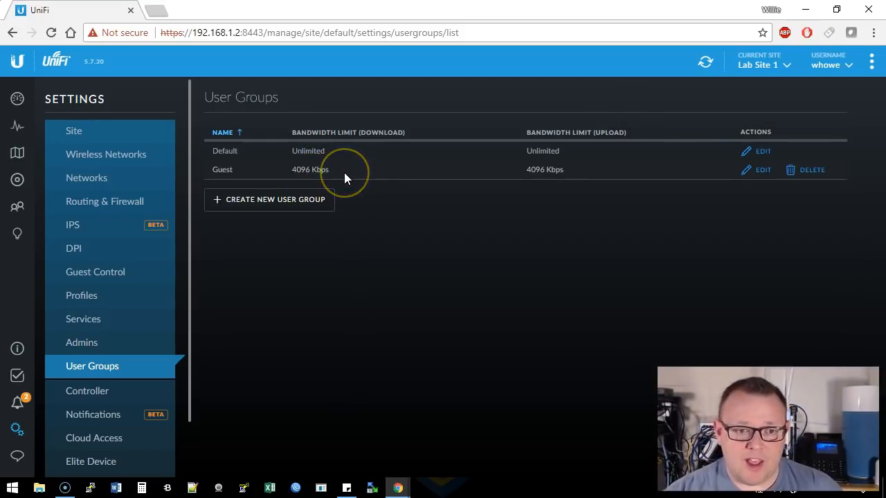
mouse_move(616, 198)
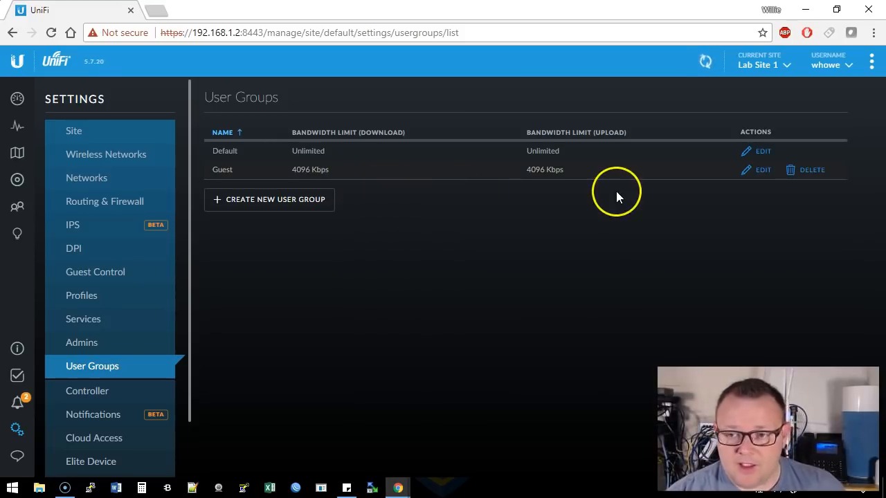
mouse_move(360, 181)
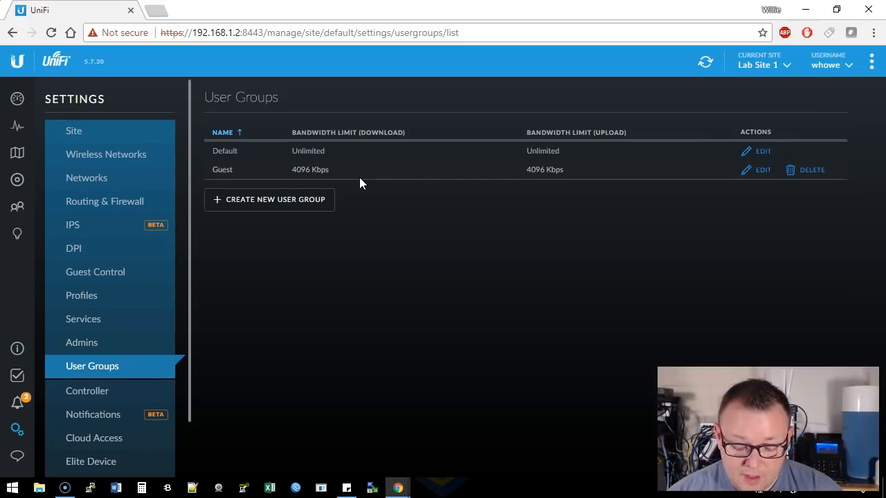
Step: In Controller settings, replace the controller name 'UniFi' with 'Lab Controller' and apply it
left_click(88, 390)
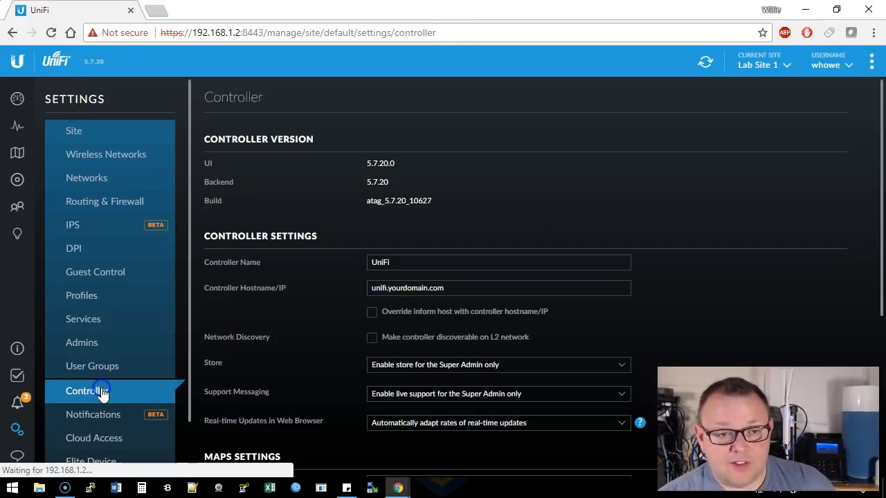
scroll("down", 3)
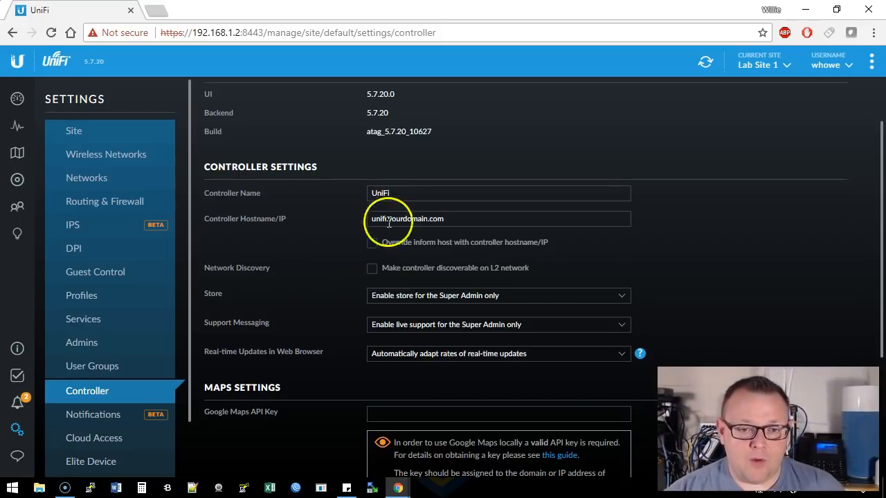
double_click(380, 192)
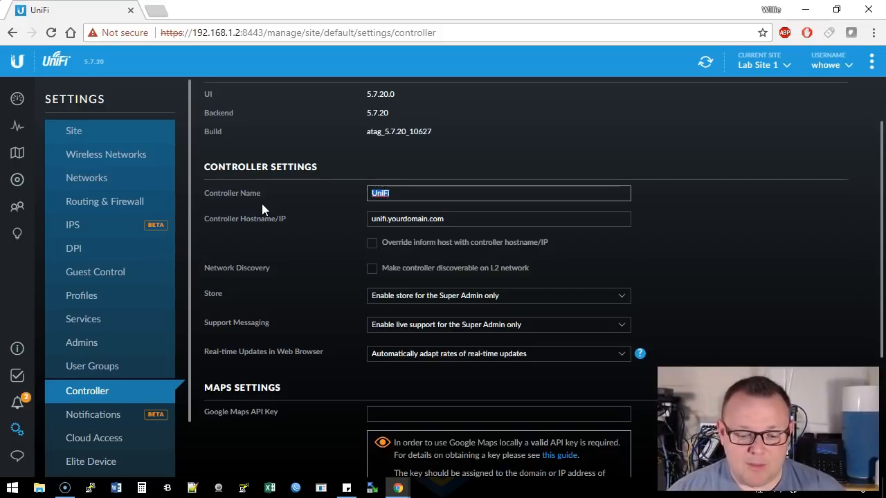
type("Lab Controller")
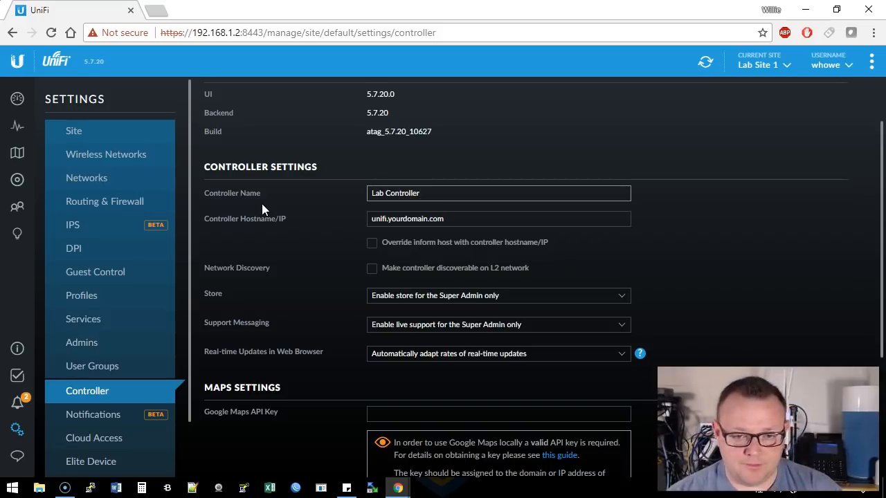
scroll("down", 3)
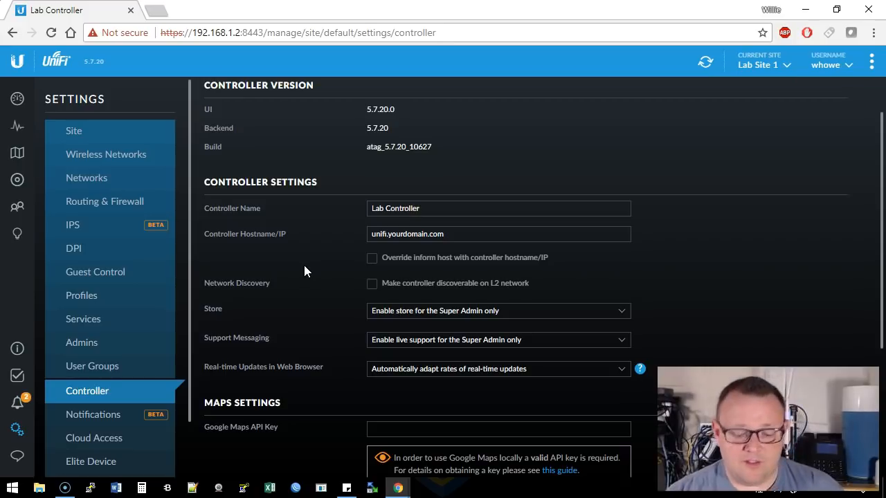
scroll("down", 3)
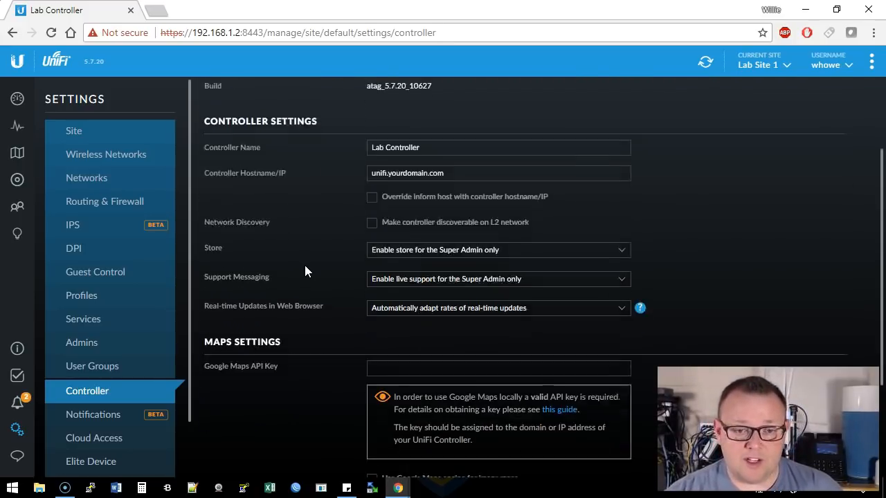
scroll("down", 3)
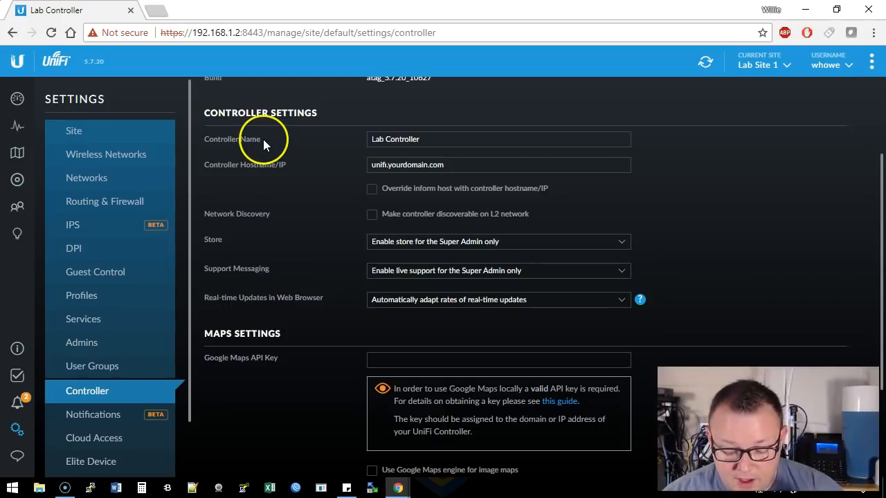
scroll("down", 3)
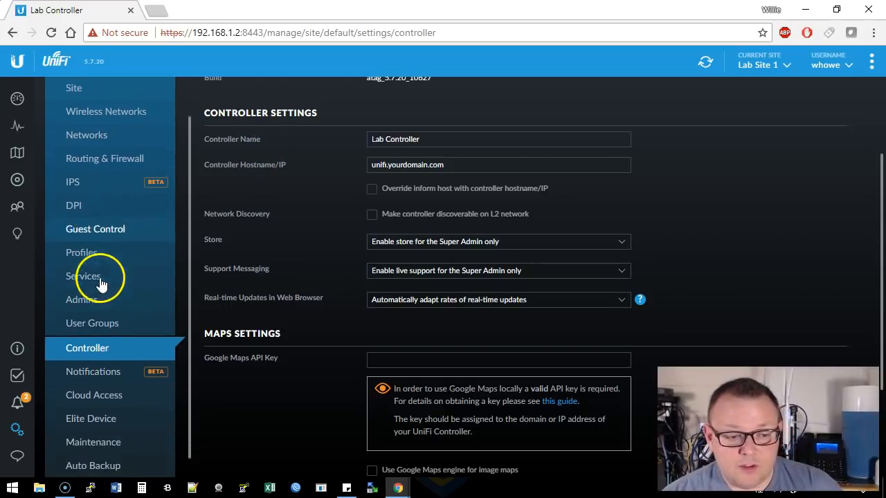
Step: Switch Enable Auto Backup on: monthly, keeping 7 files for 30 days
left_click(93, 465)
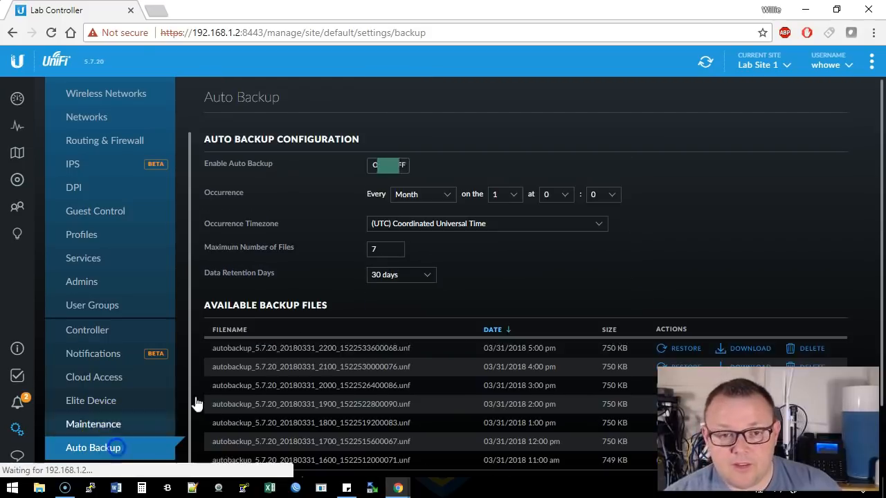
left_click(387, 165)
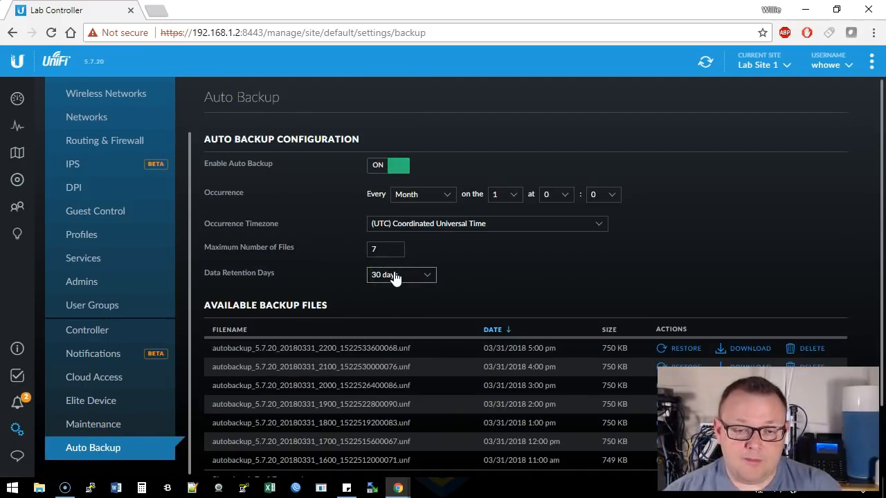
mouse_move(348, 269)
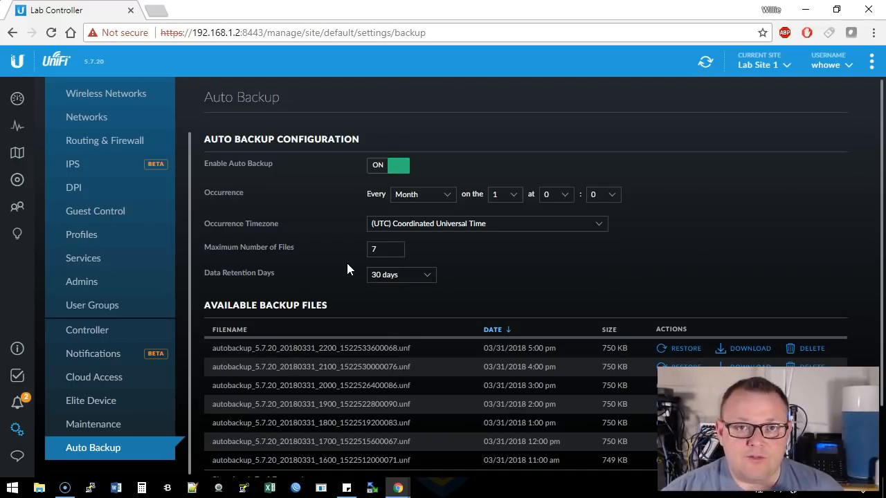
mouse_move(351, 267)
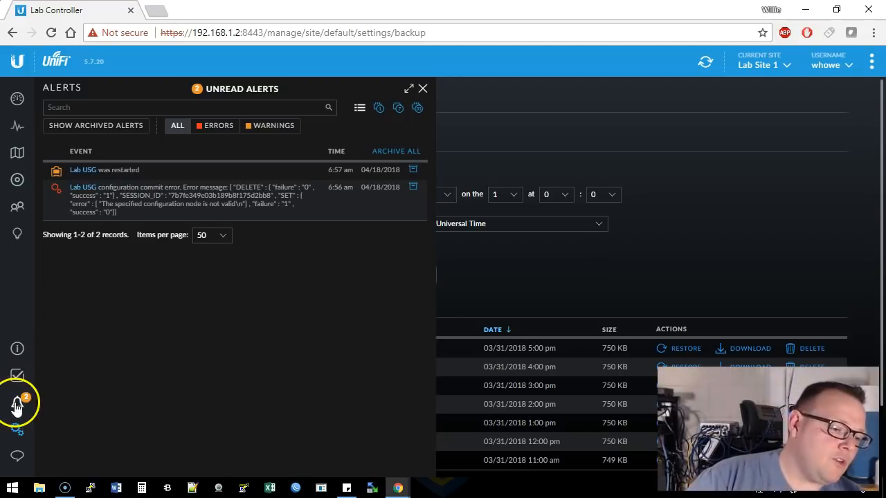
Step: Filter the Events log to Admin, showing one admin login and three device adoptions
left_click(16, 376)
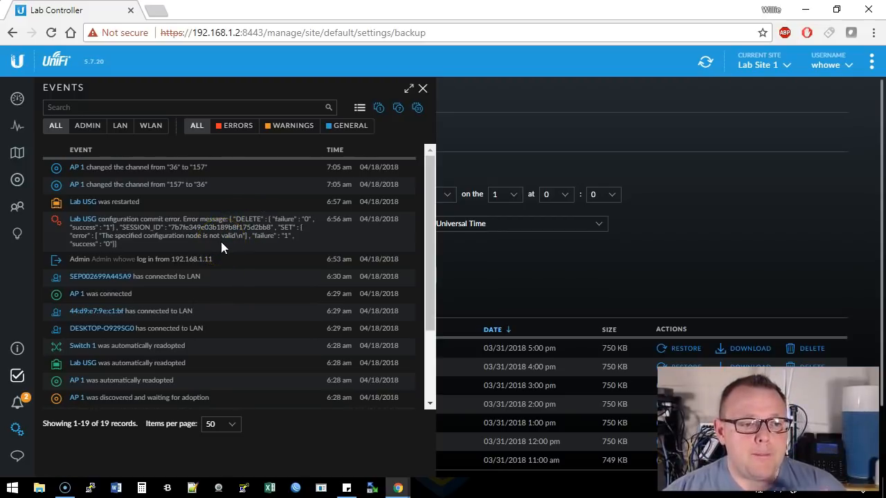
left_click(87, 125)
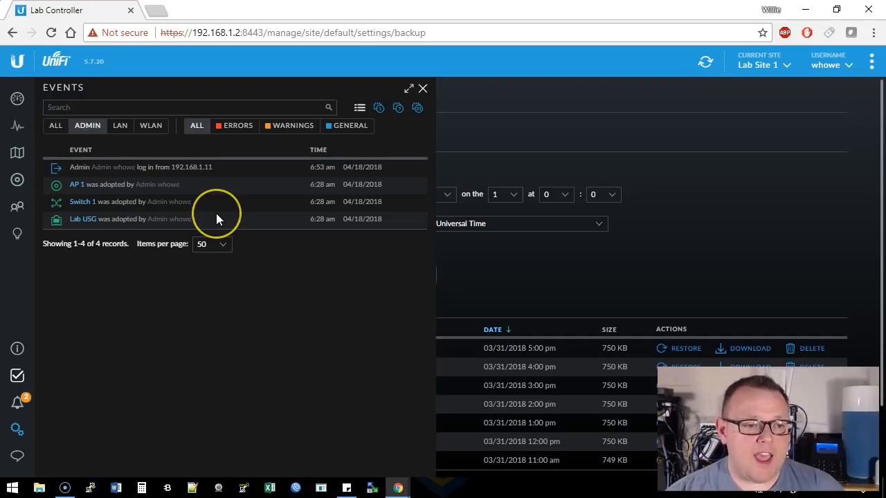